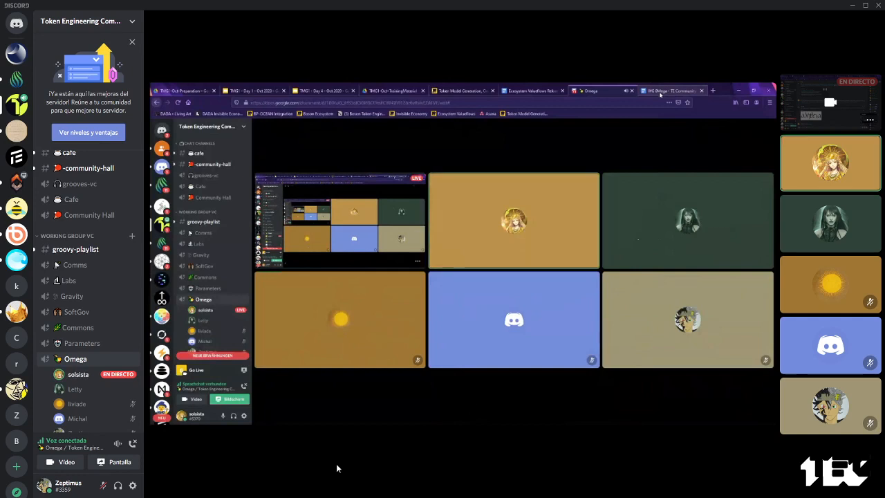
Step: Bring up the WG 0Mega - TE Community Survey tab and scroll through its questions
left_click(670, 91)
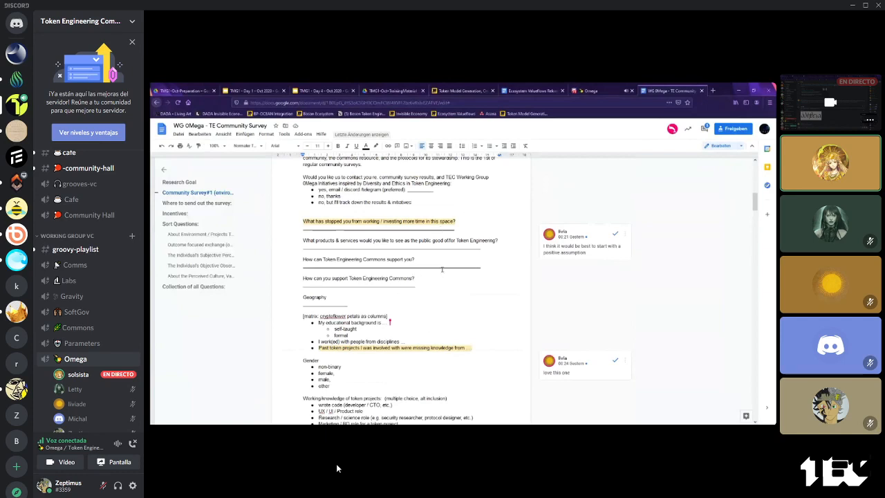
scroll("down", 3)
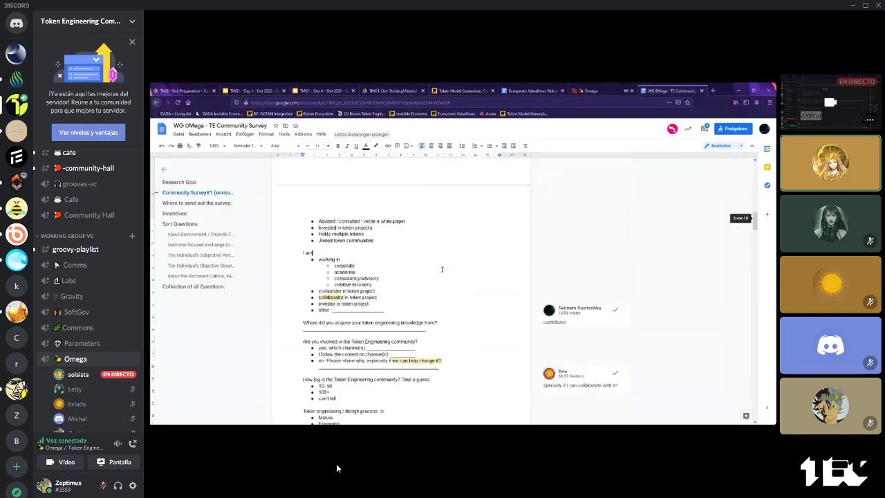
scroll("down", 3)
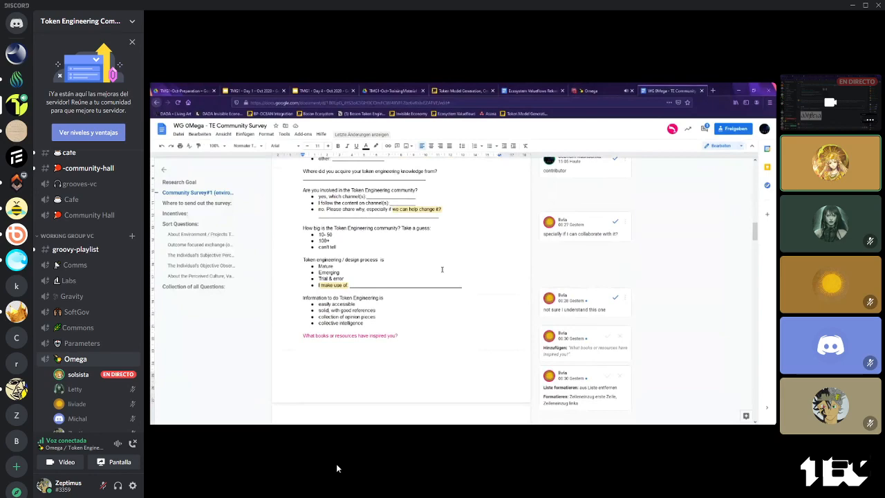
scroll("down", 3)
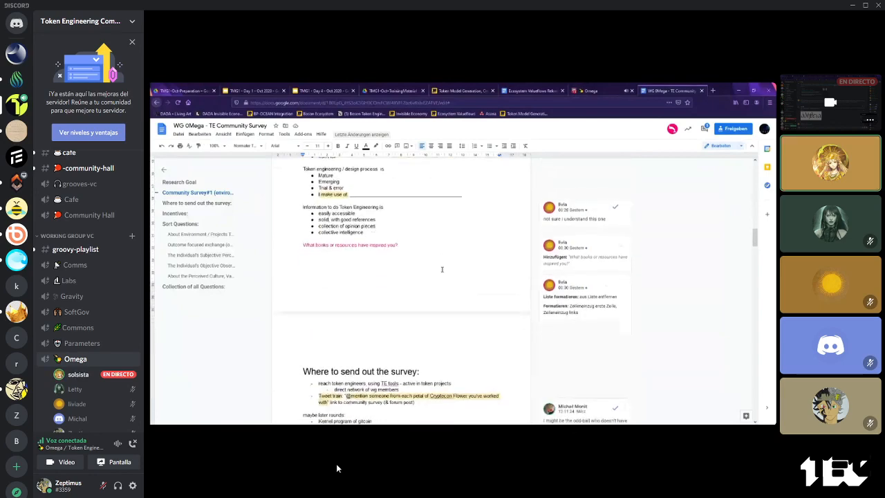
scroll("up", 3)
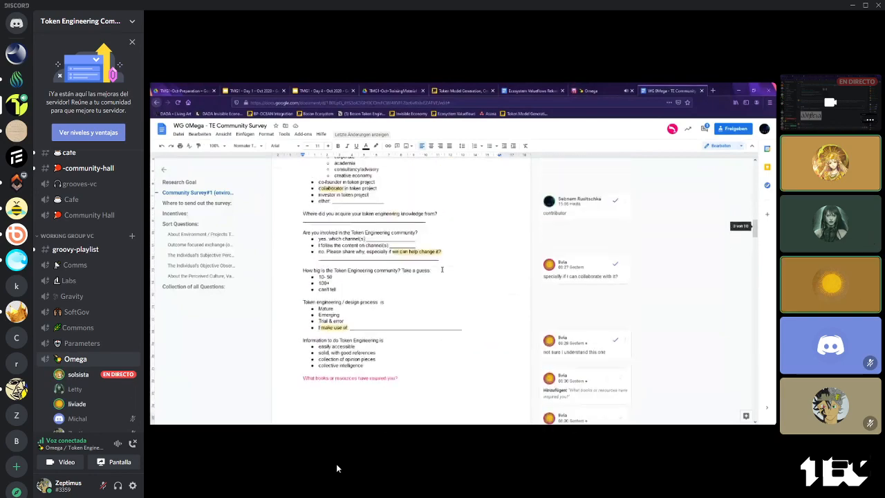
scroll("down", 3)
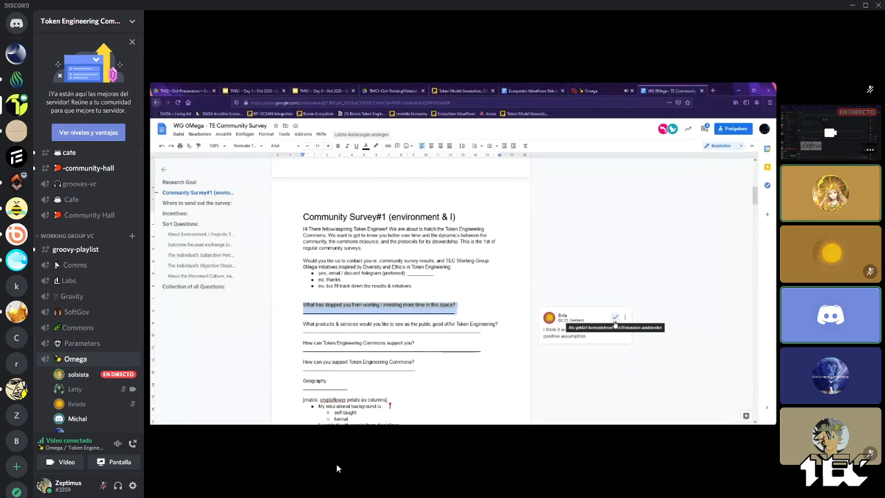
scroll("down", 3)
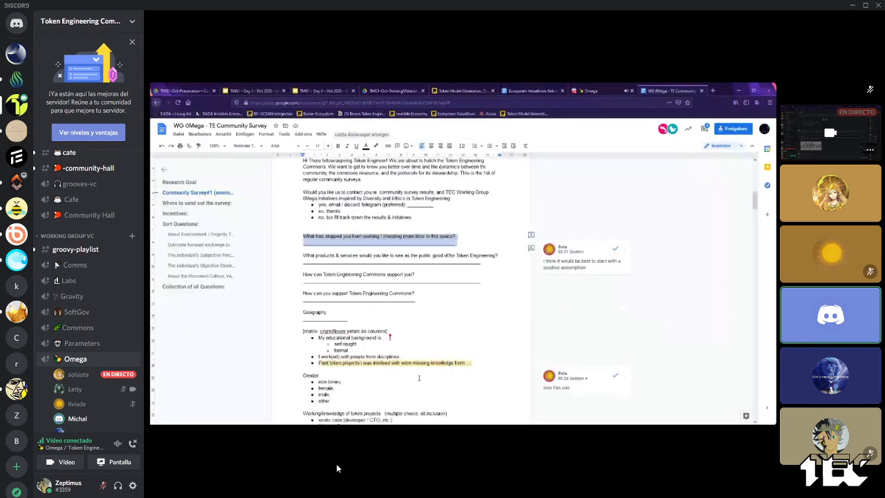
scroll("down", 3)
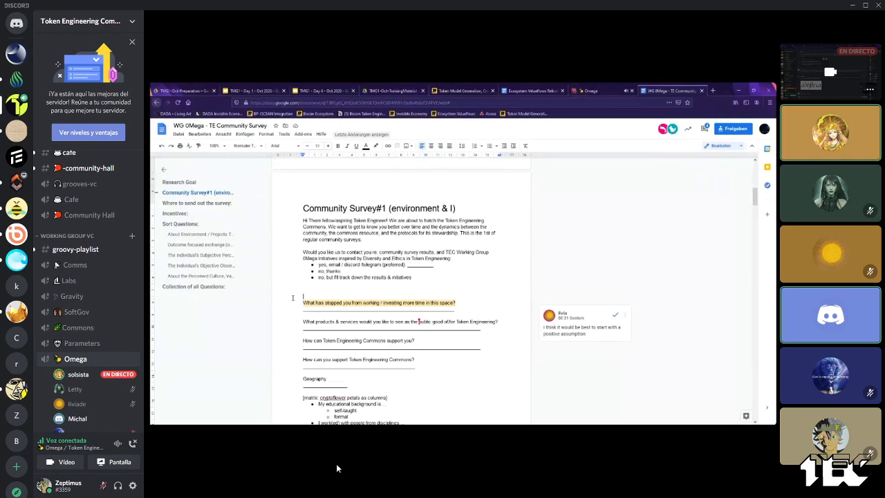
Step: Insert 'Are you working/ investing in token economies?' answered 'yes' above the stopped-working question
type("Are you working/ investing in token economies")
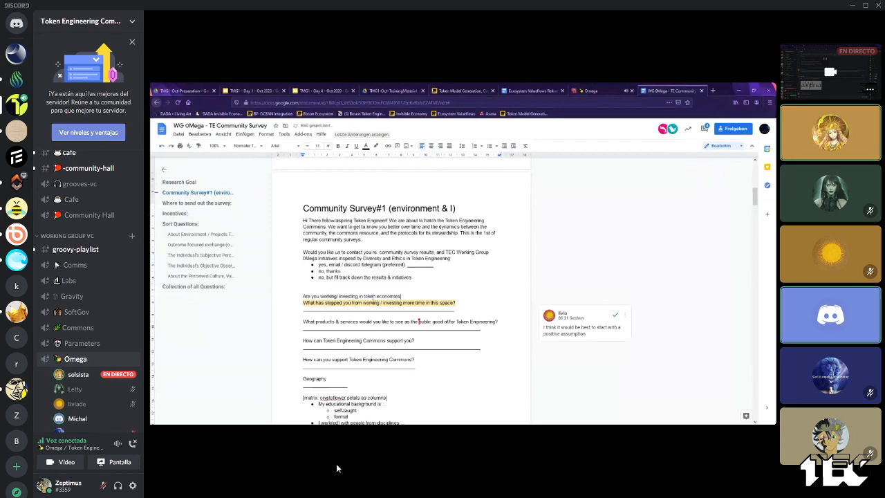
key("enter")
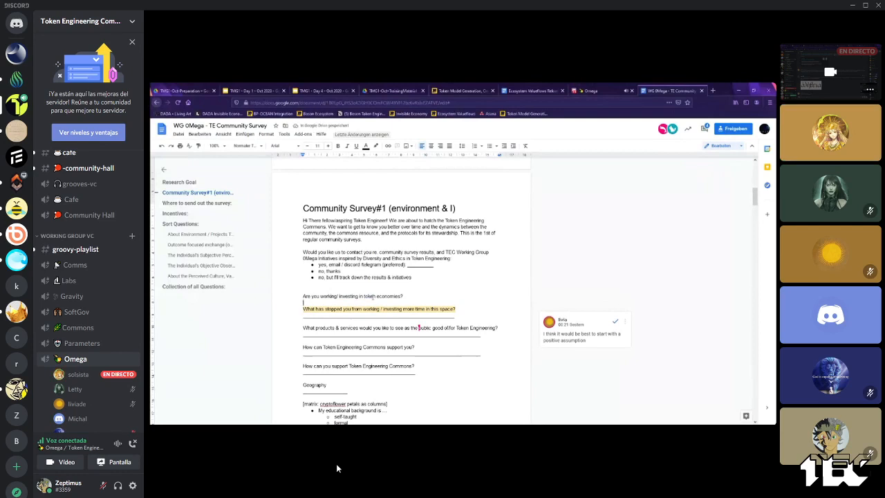
type("yes")
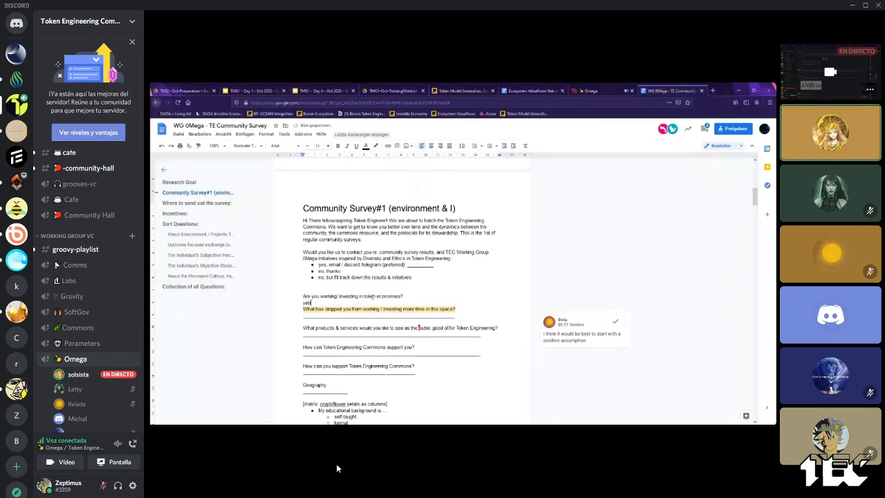
type("now")
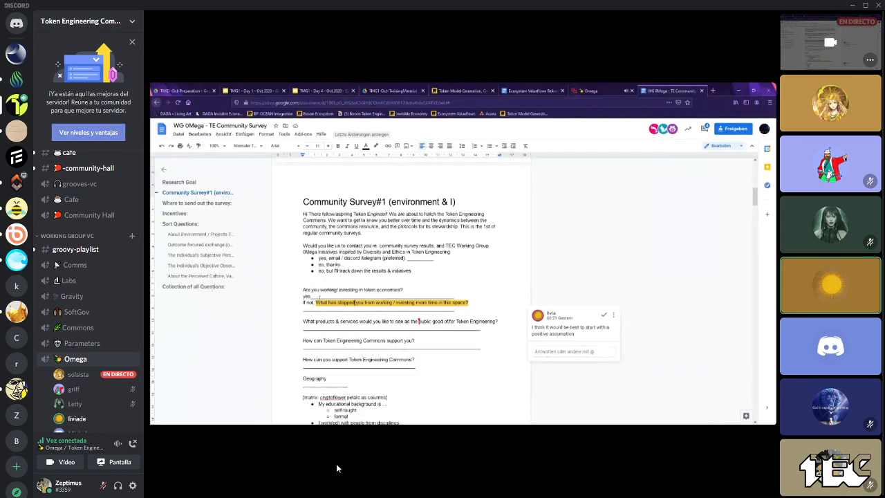
scroll("down", 3)
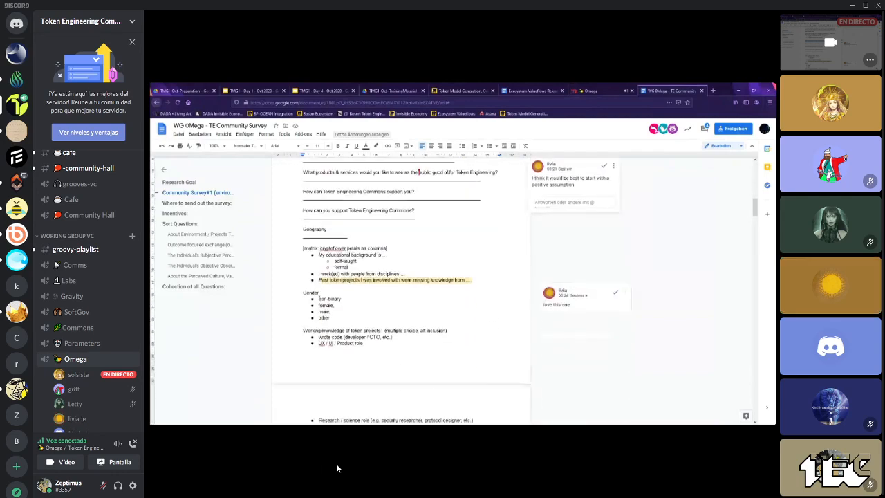
scroll("down", 3)
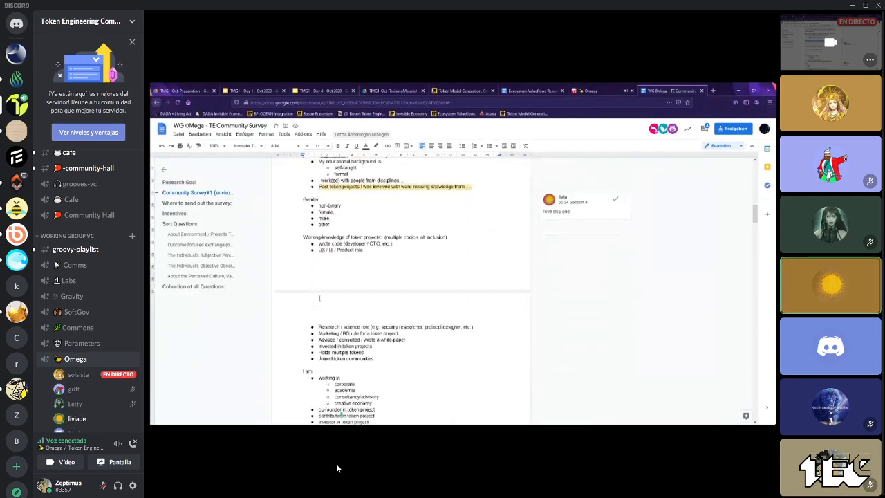
scroll("down", 3)
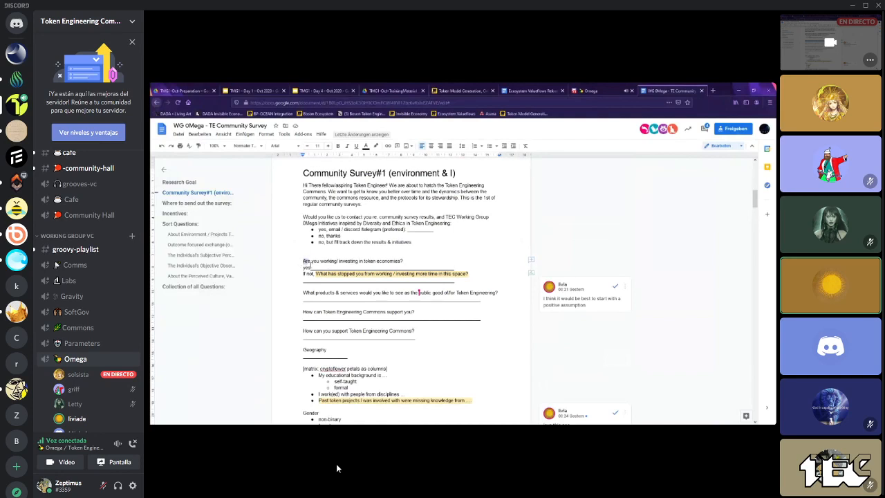
left_click_drag(303, 261, 455, 268)
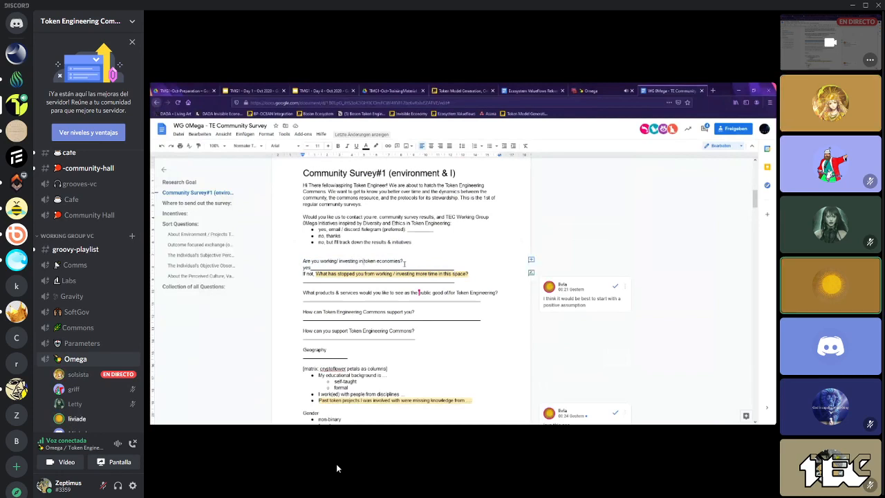
double_click(384, 261)
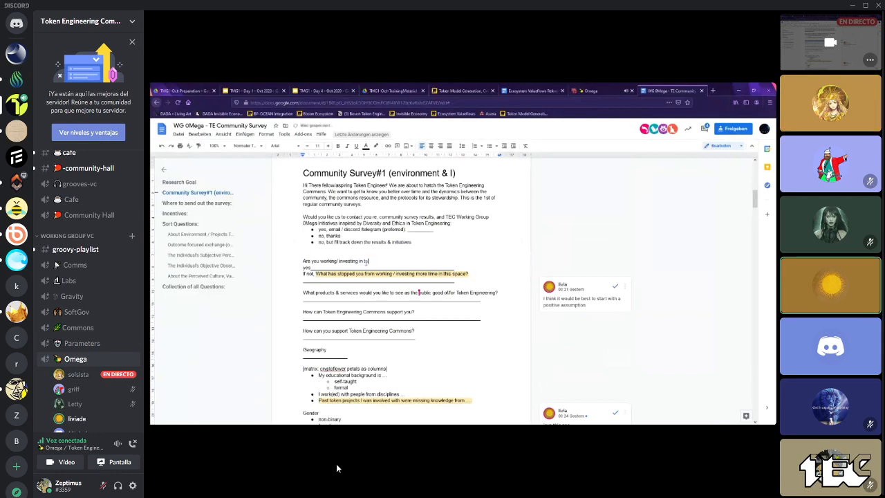
type("engine")
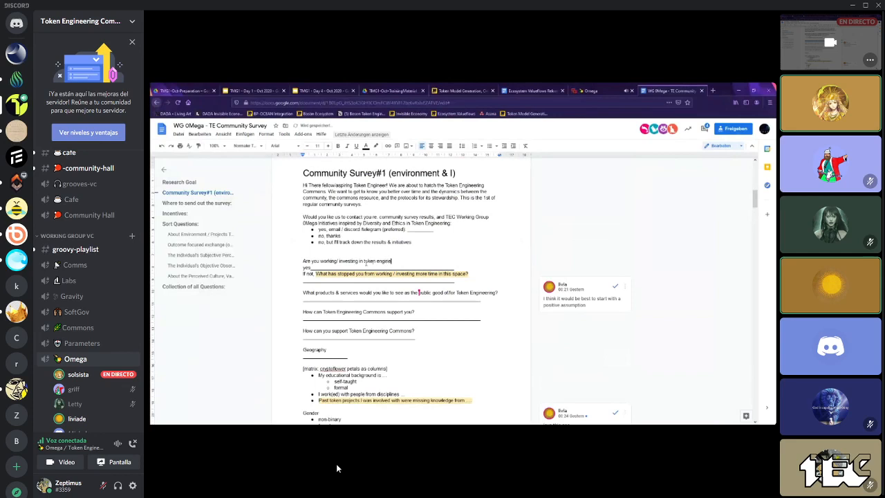
type("ring")
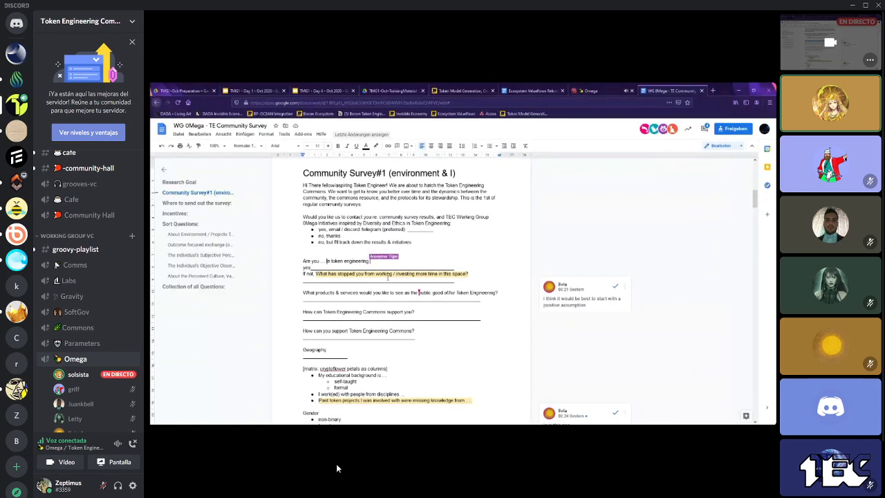
type("YES")
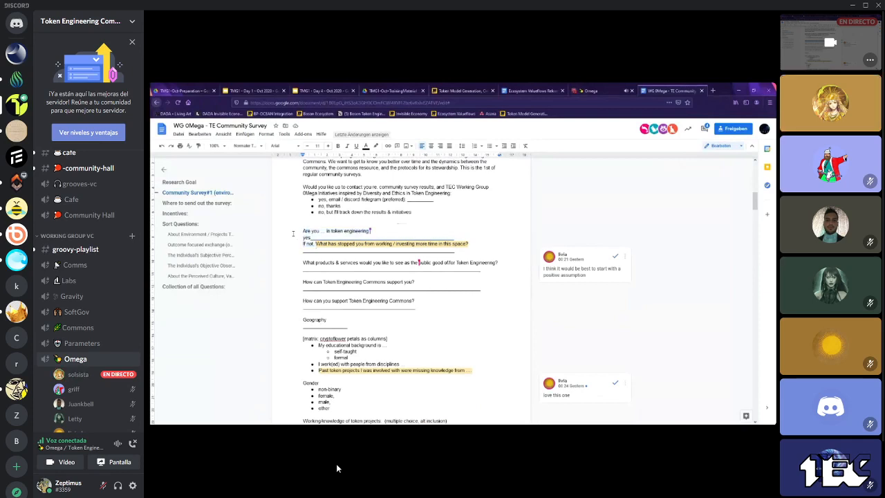
Step: Replace the placeholder dots so the question reads 'Are you involved in token engineering?'
left_click(580, 269)
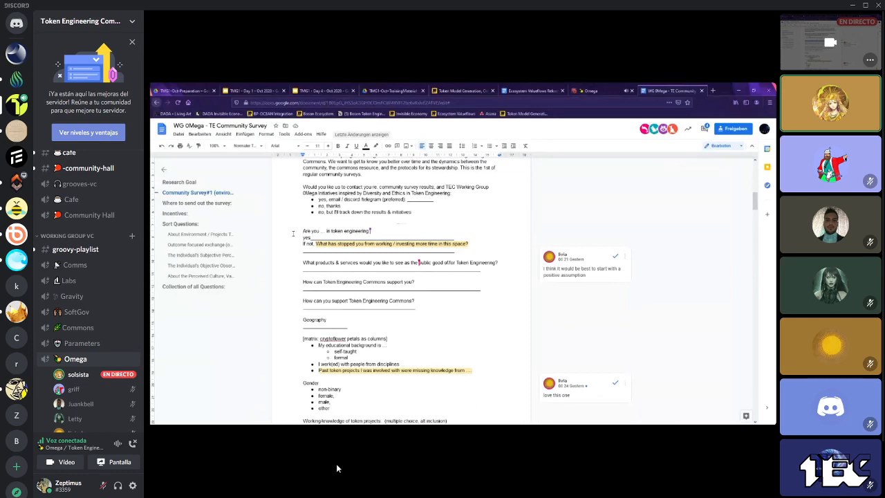
left_click_drag(303, 231, 469, 243)
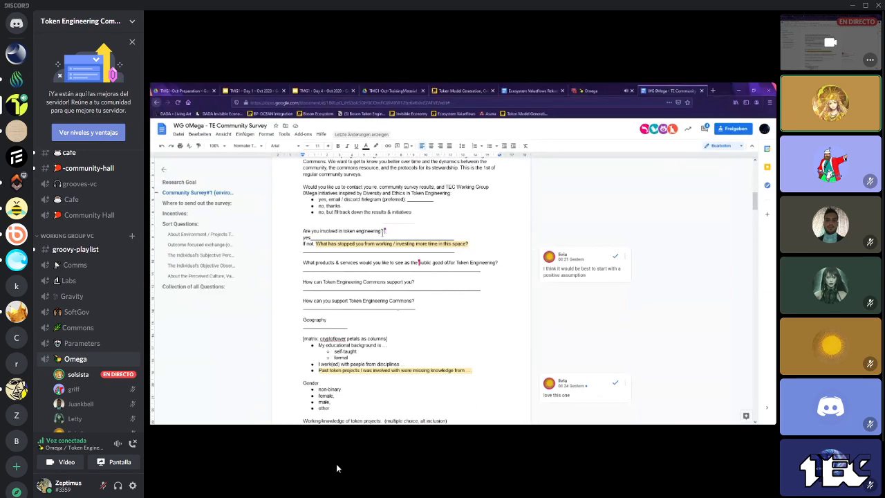
type("assumpti")
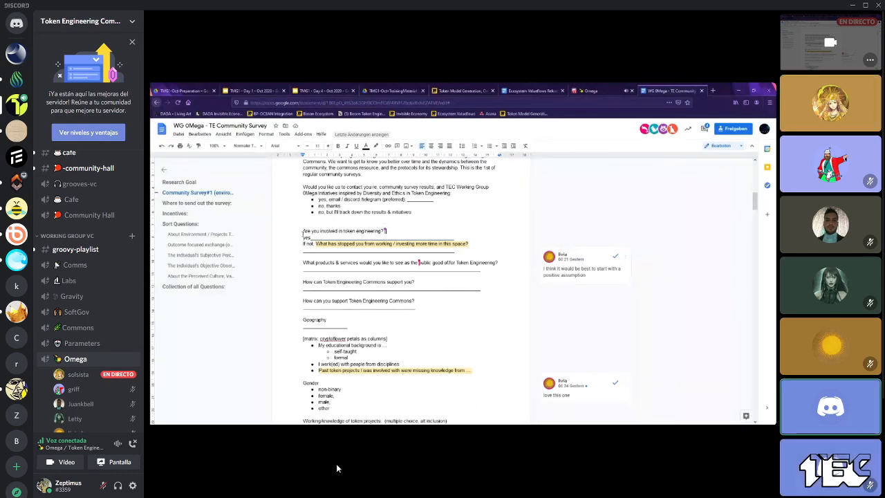
Step: Delete the 'Are you involved…' question, its 'yes' answer and 'If not,'
left_click_drag(302, 230, 468, 243)
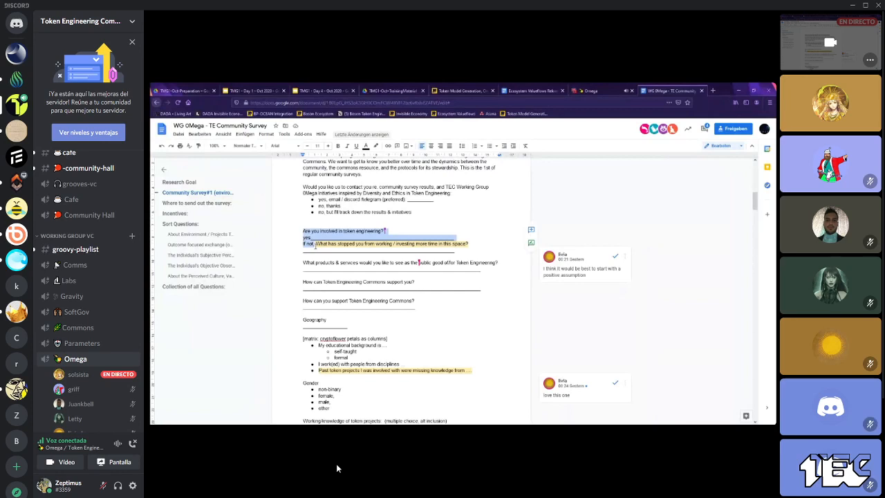
scroll("down", 3)
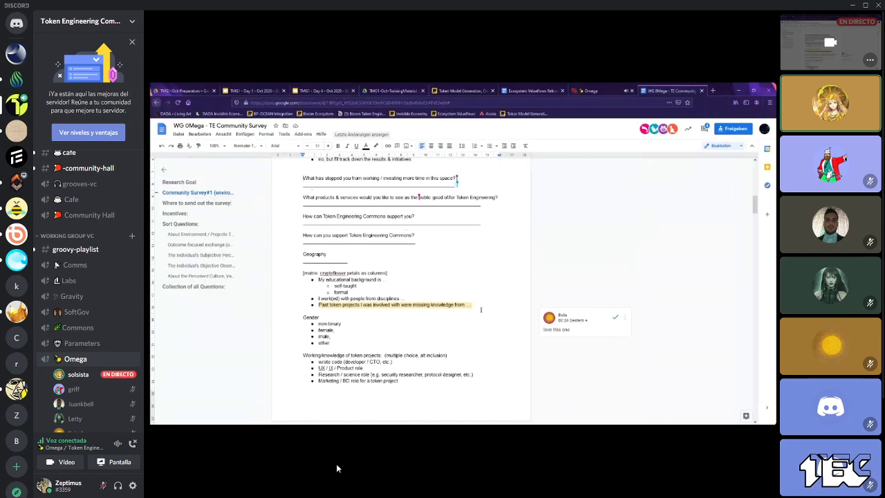
mouse_move(519, 362)
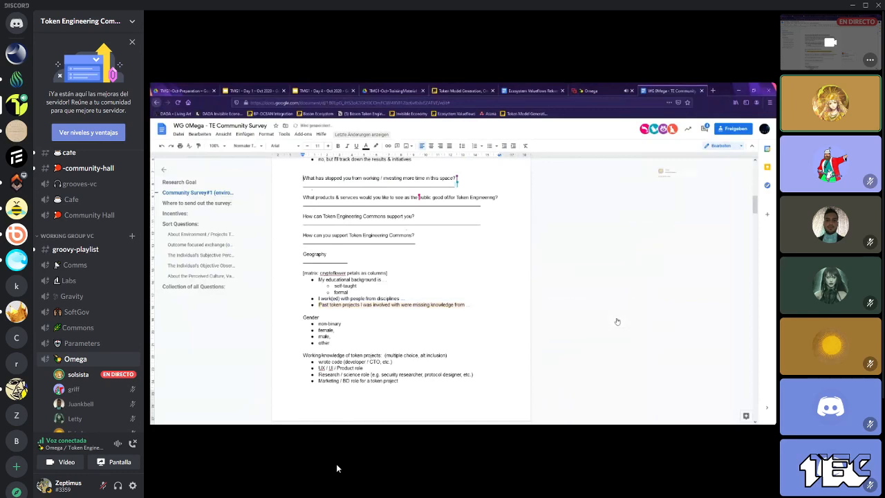
Step: Change the community question's 'no' answer to 'Please share why, especially if we could help you'
scroll("down", 3)
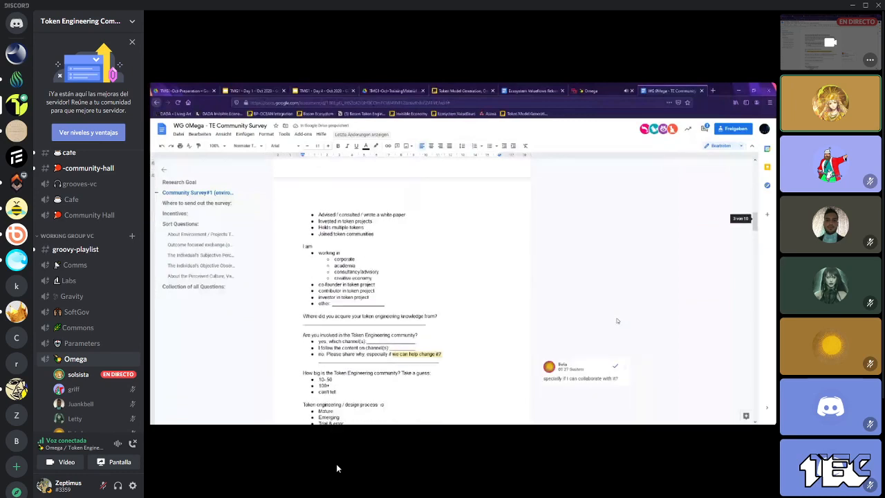
scroll("down", 3)
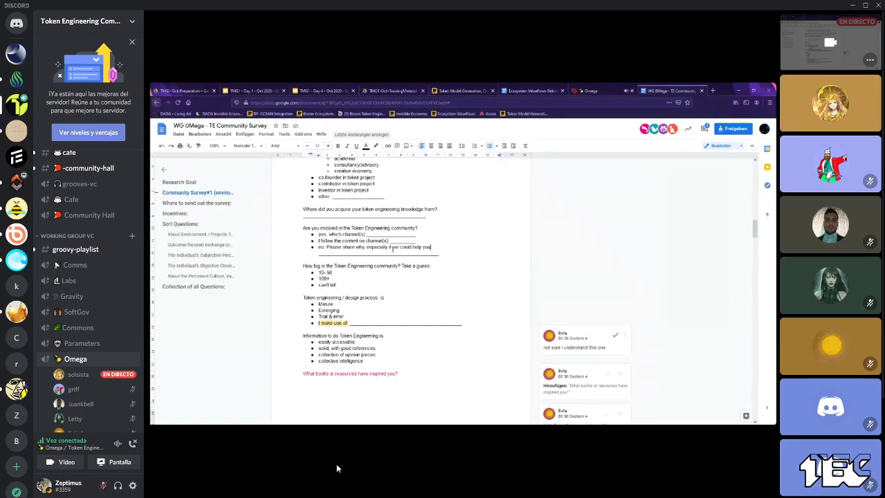
Step: Append 'with getting more involved' to the 'no' answer, then scroll further down the survey
type("with")
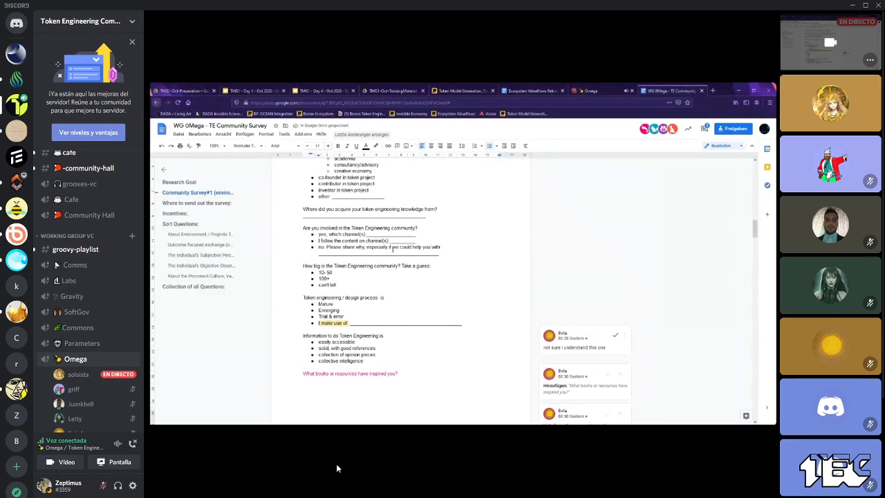
type("getting more involved")
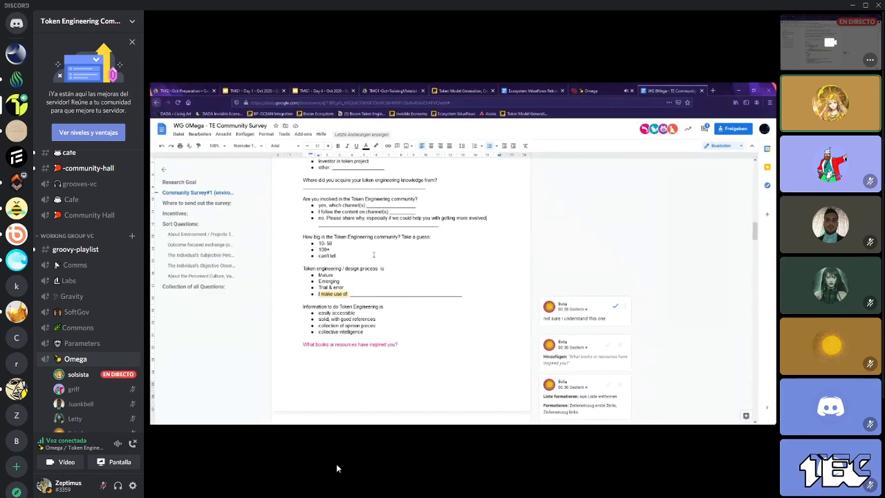
scroll("down", 3)
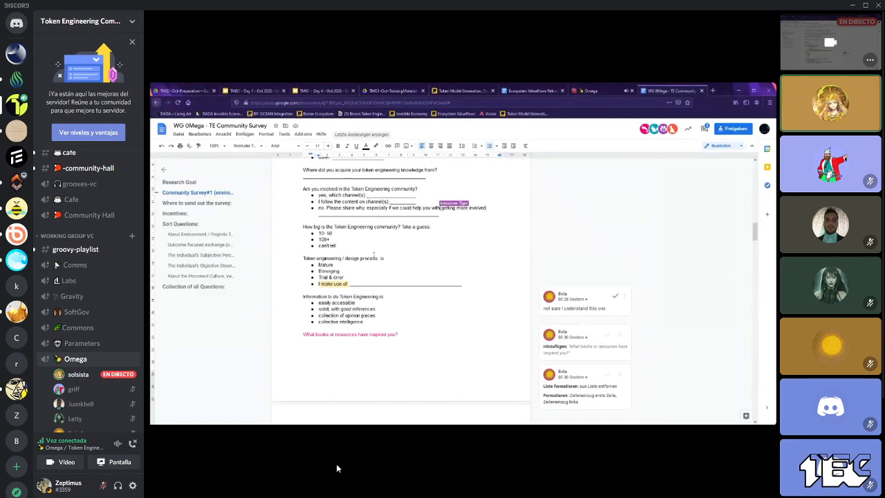
scroll("down", 3)
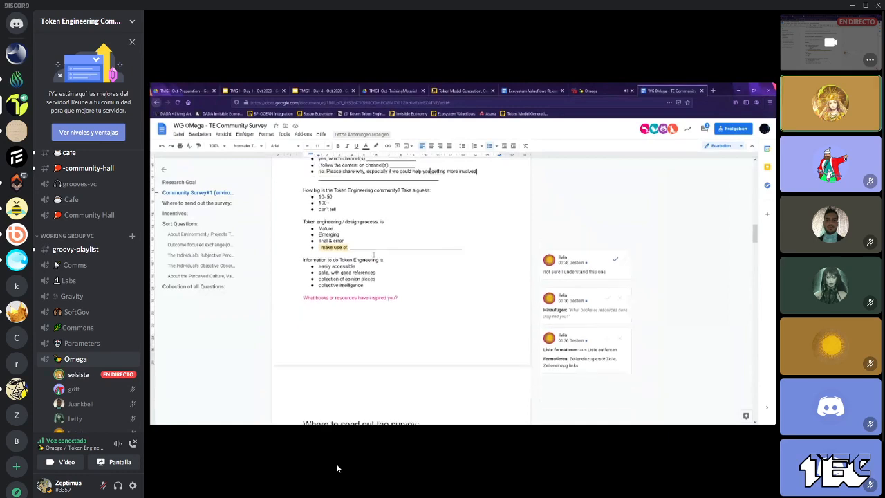
scroll("down", 3)
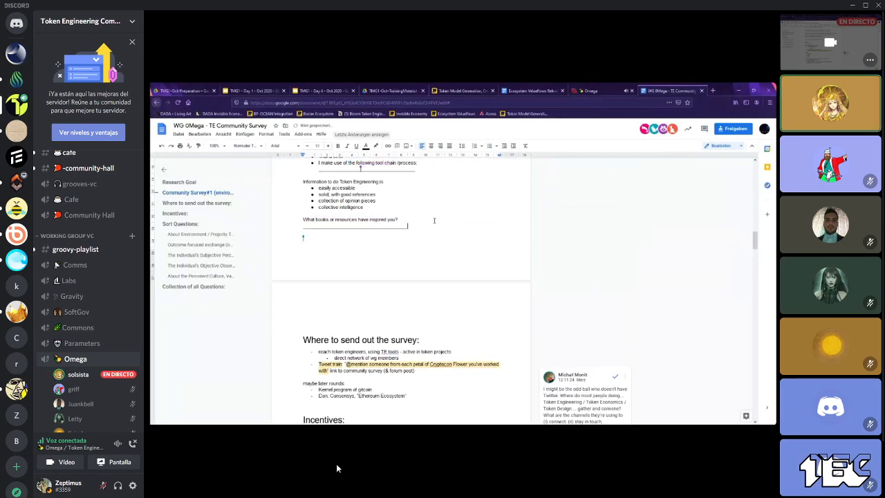
scroll("up", 3)
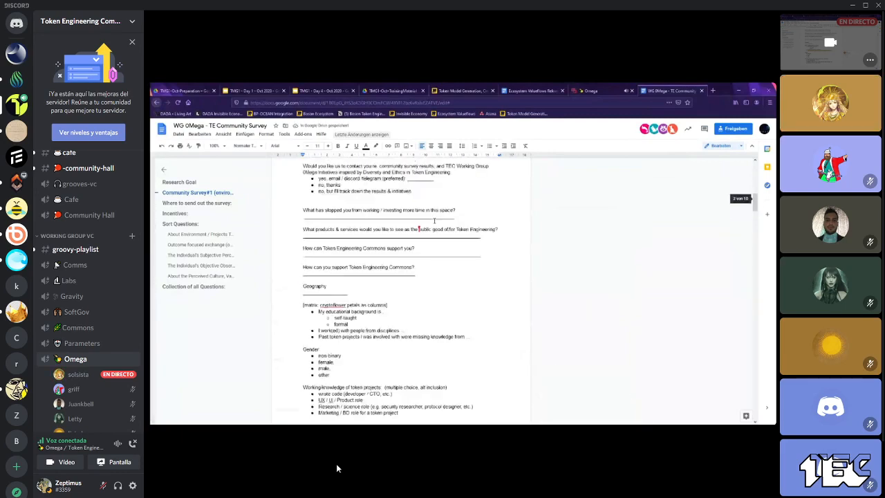
scroll("down", 3)
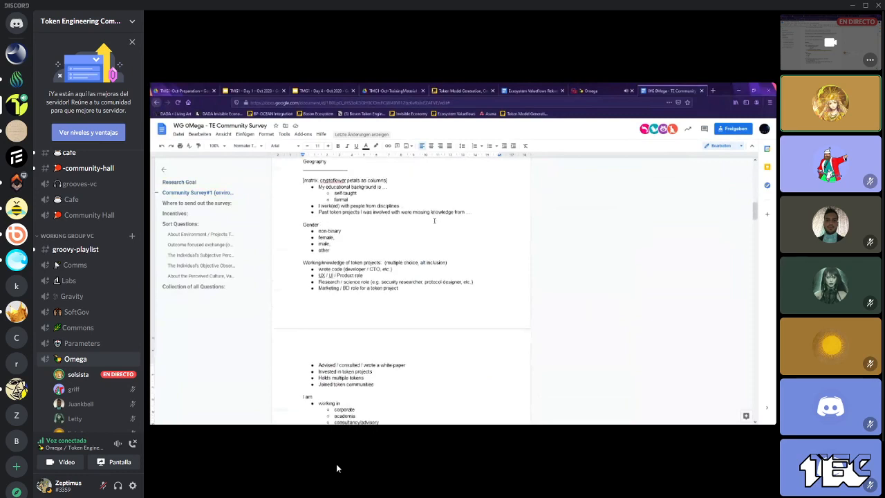
scroll("down", 3)
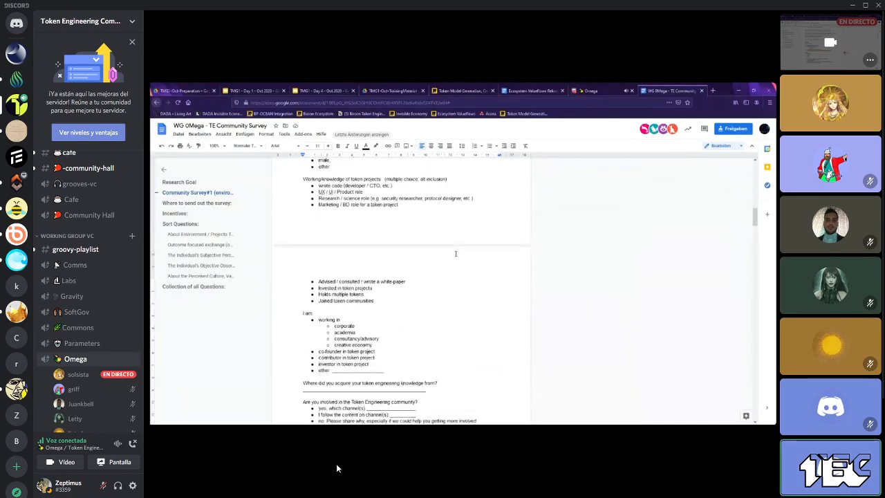
scroll("down", 3)
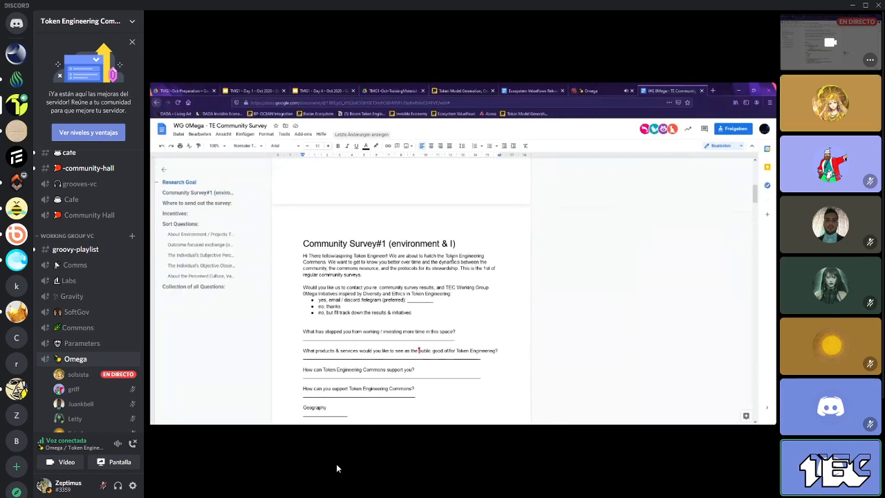
scroll("down", 3)
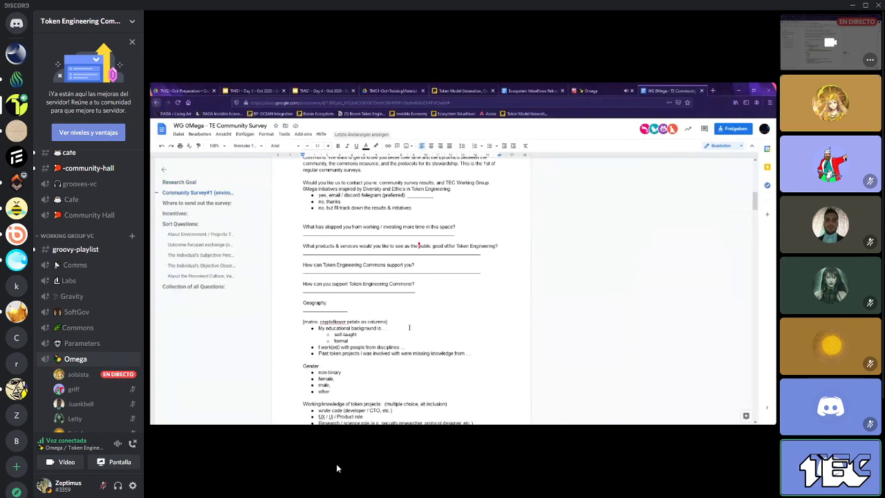
scroll("down", 3)
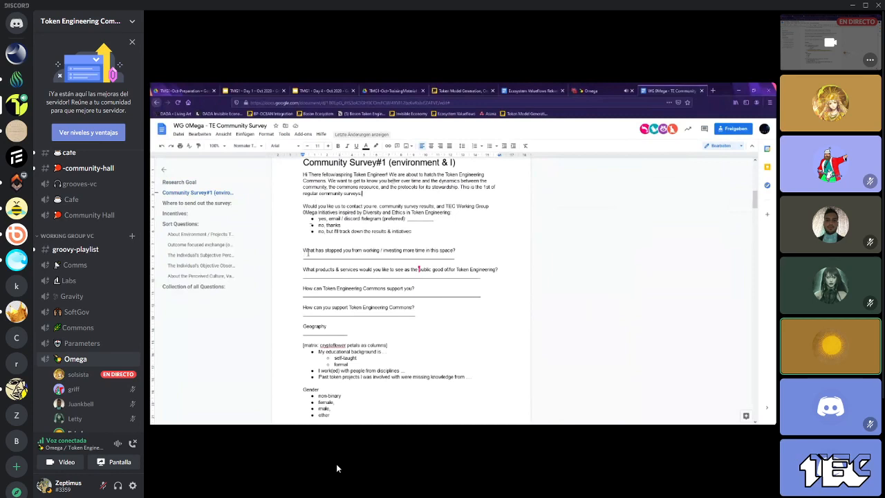
left_click_drag(302, 173, 411, 230)
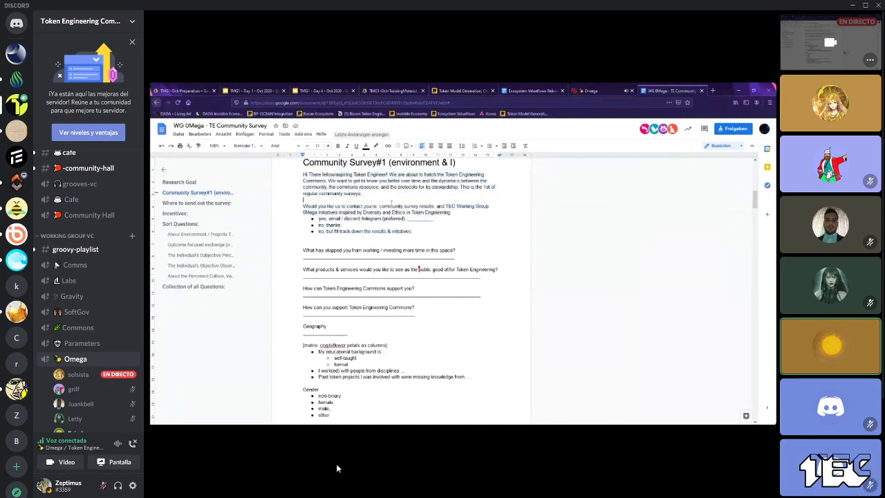
scroll("down", 3)
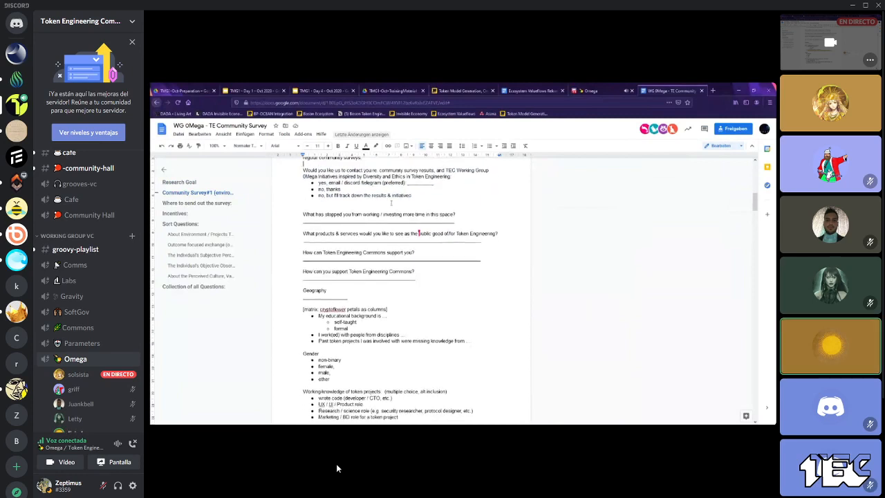
Step: Add 'prefer not to say' as a fifth Gender option after 'other'
scroll("down", 3)
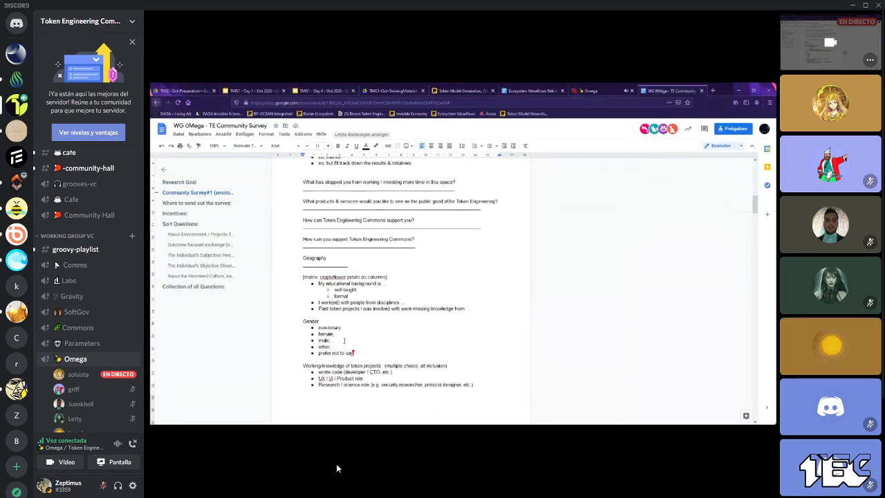
scroll("down", 3)
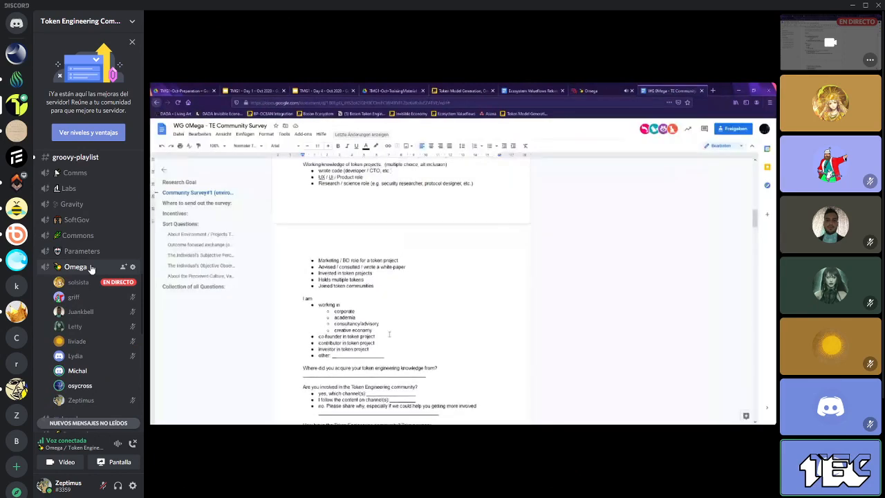
scroll("down", 3)
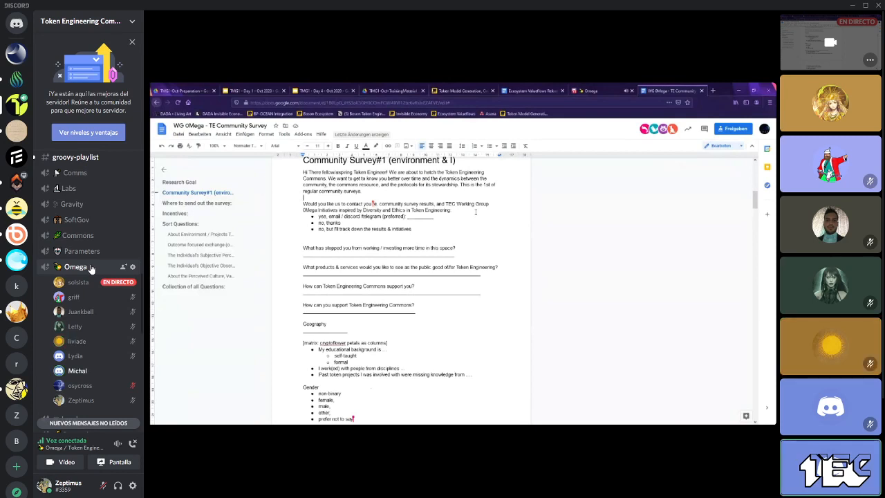
scroll("down", 3)
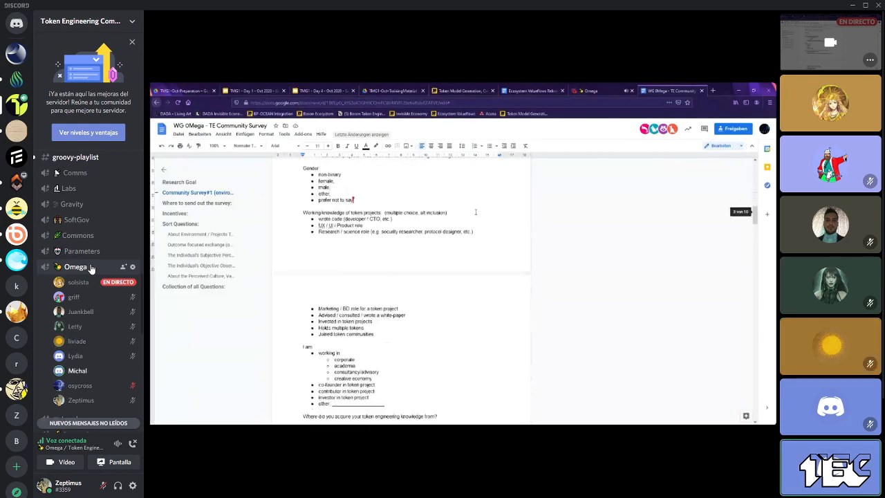
scroll("down", 3)
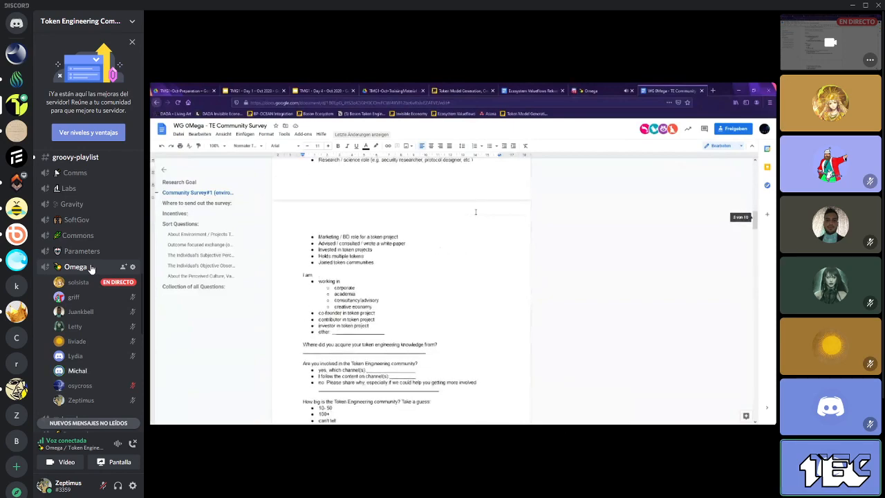
scroll("down", 3)
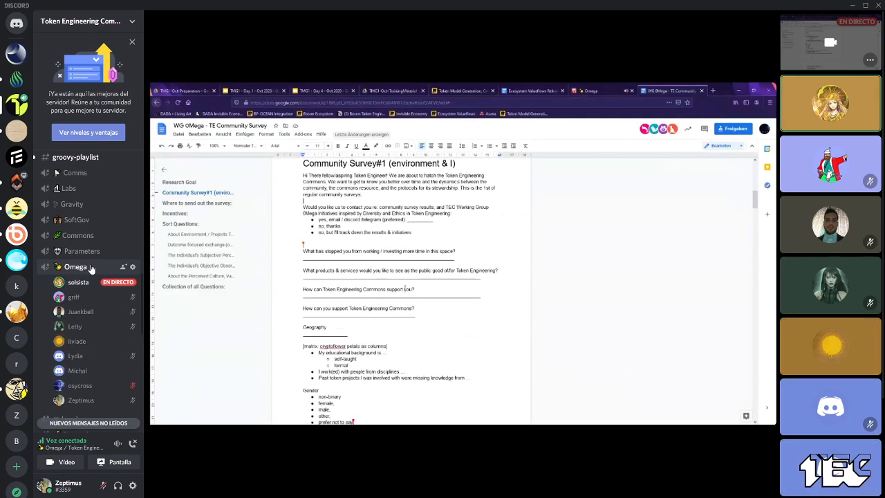
scroll("down", 3)
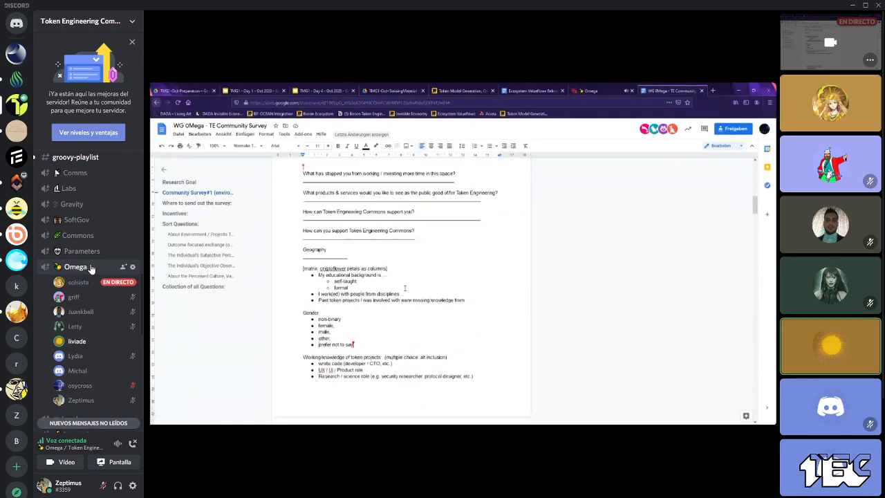
scroll("down", 3)
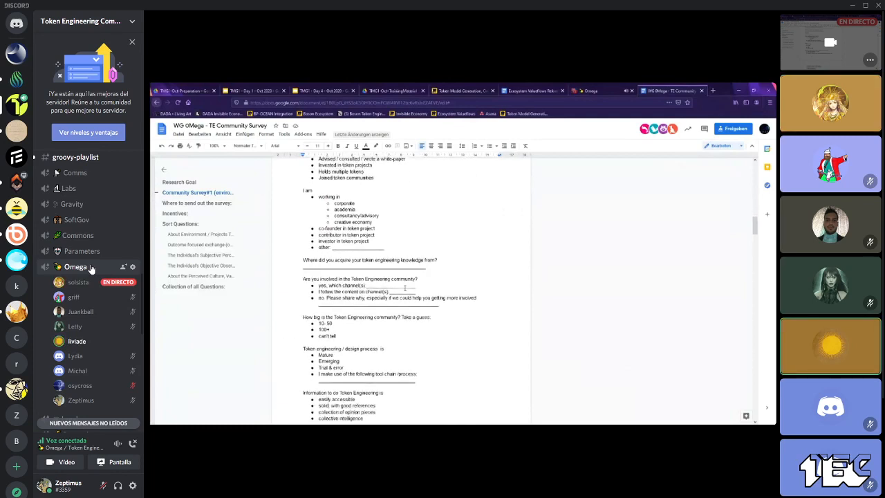
scroll("down", 3)
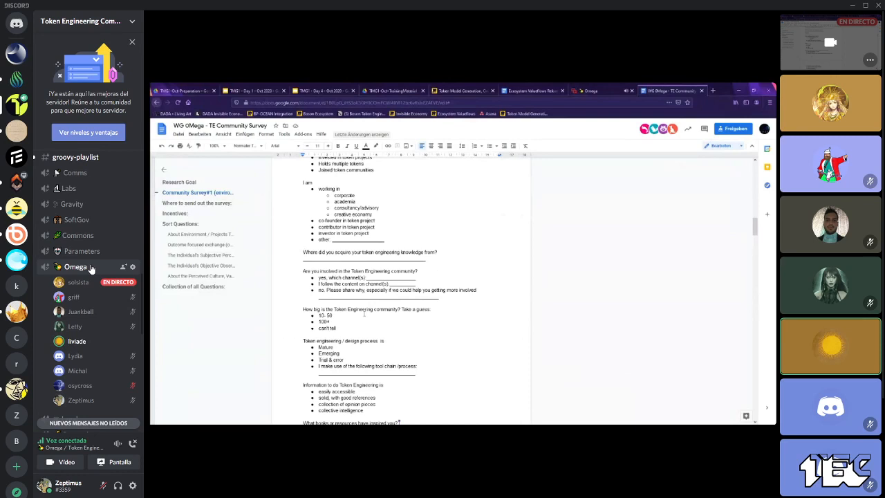
scroll("down", 3)
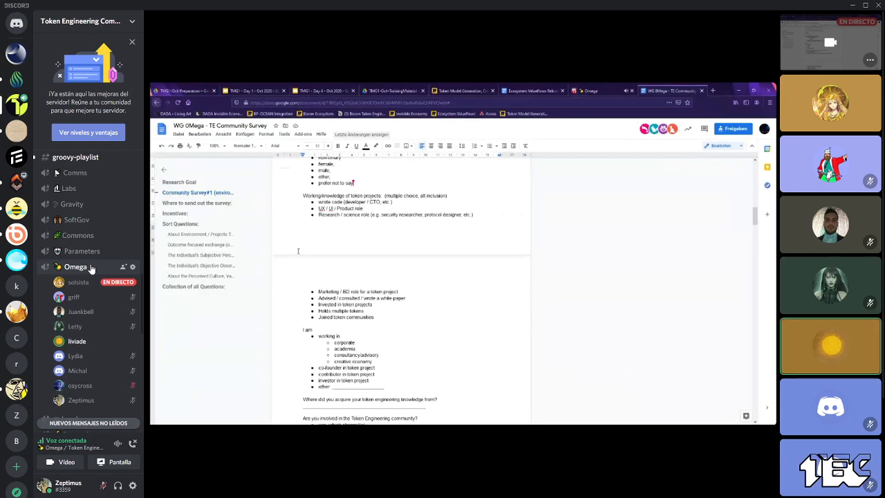
scroll("down", 3)
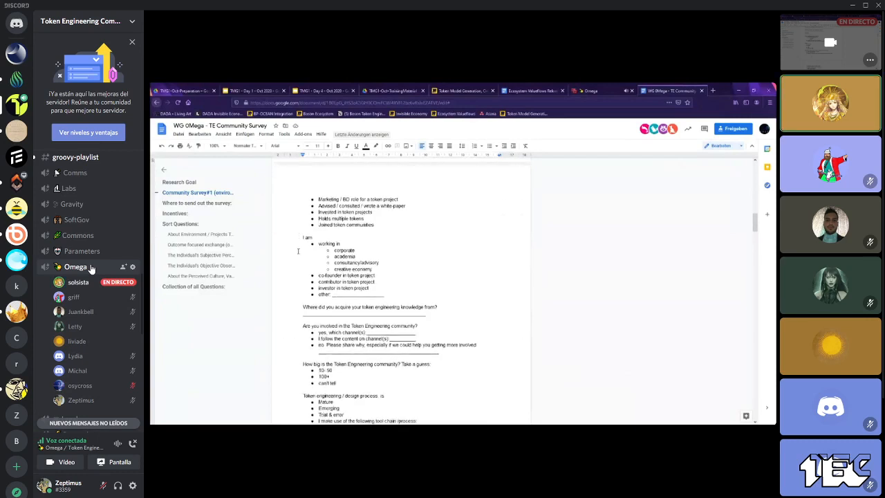
scroll("down", 3)
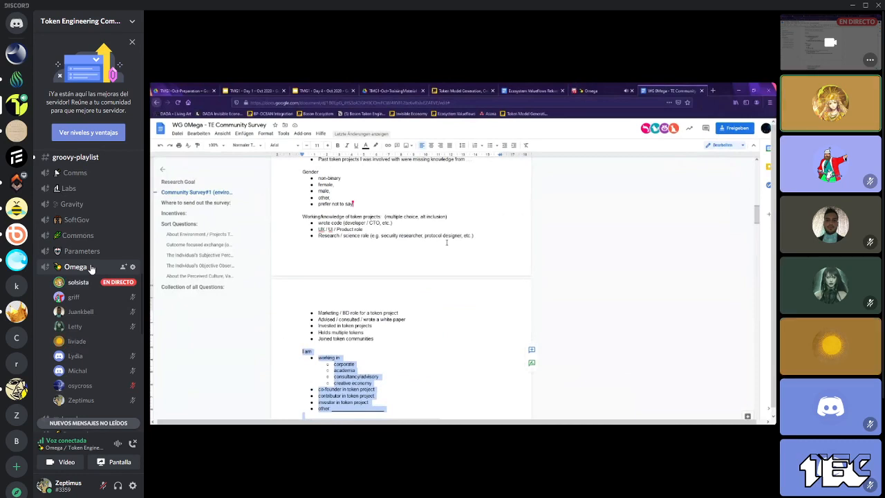
scroll("down", 3)
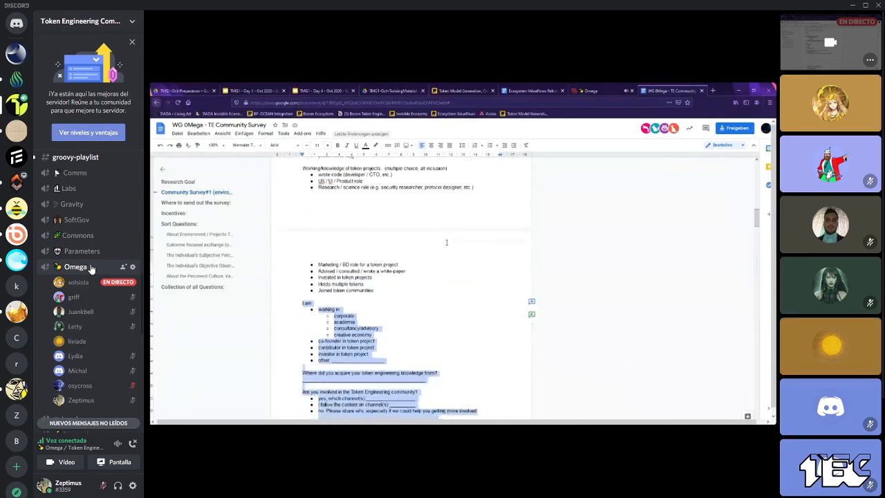
scroll("down", 3)
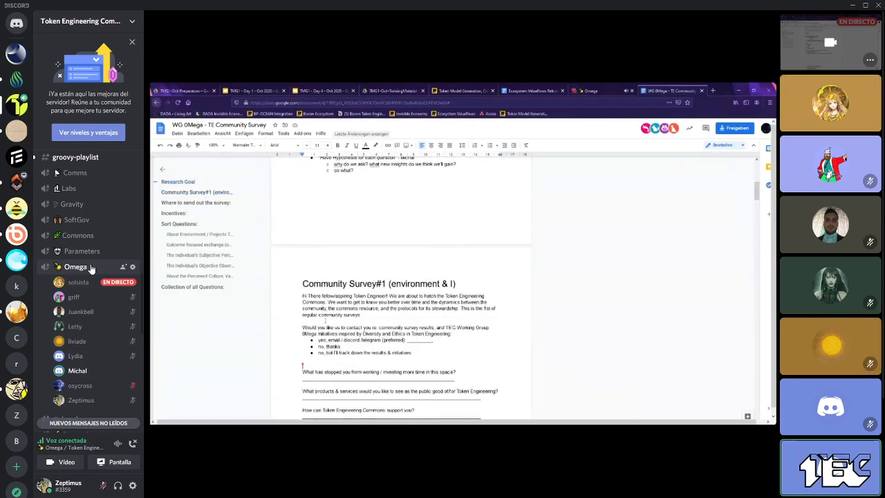
scroll("down", 3)
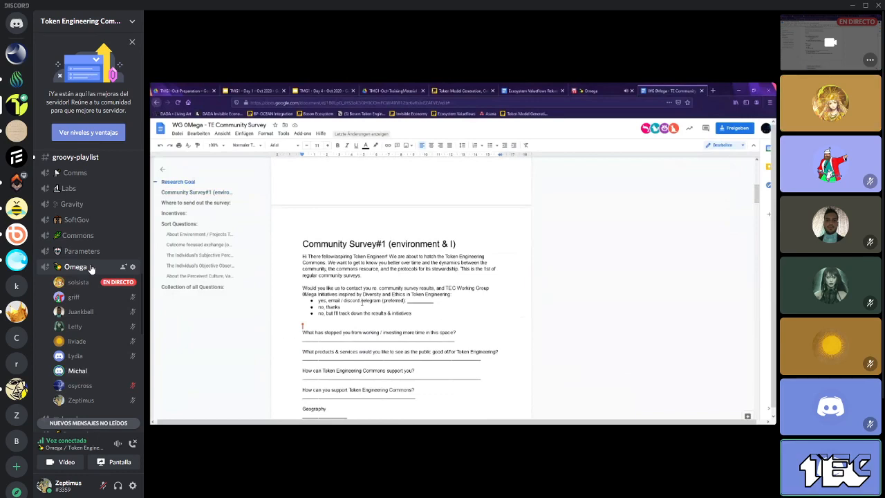
scroll("down", 3)
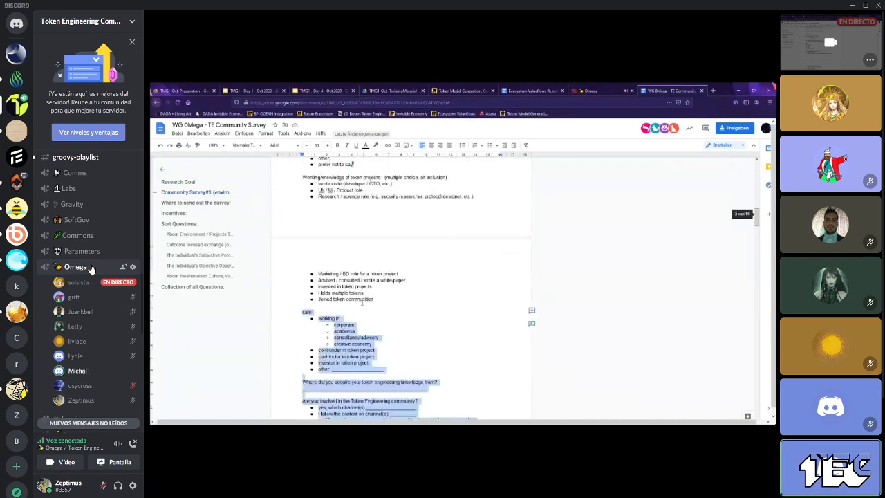
scroll("down", 3)
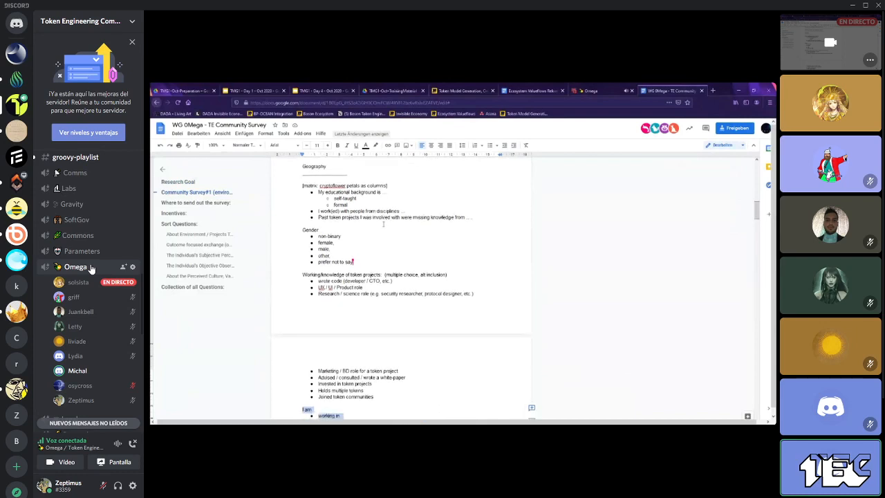
scroll("down", 3)
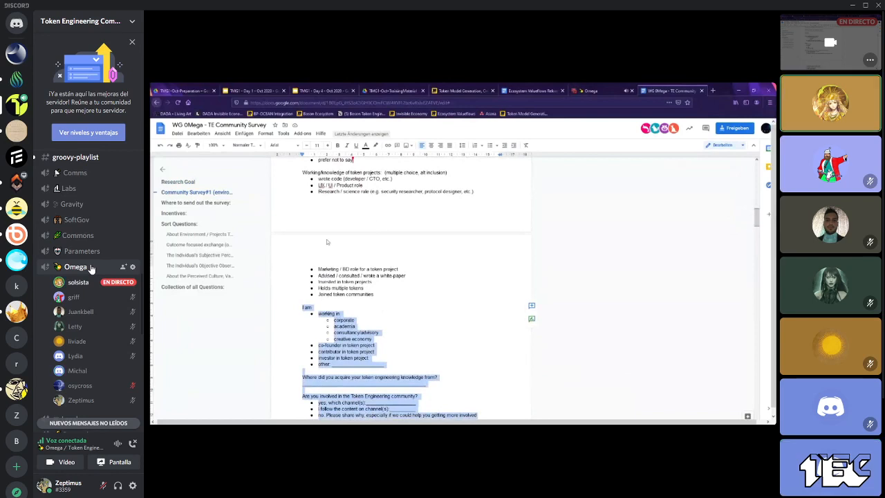
scroll("down", 3)
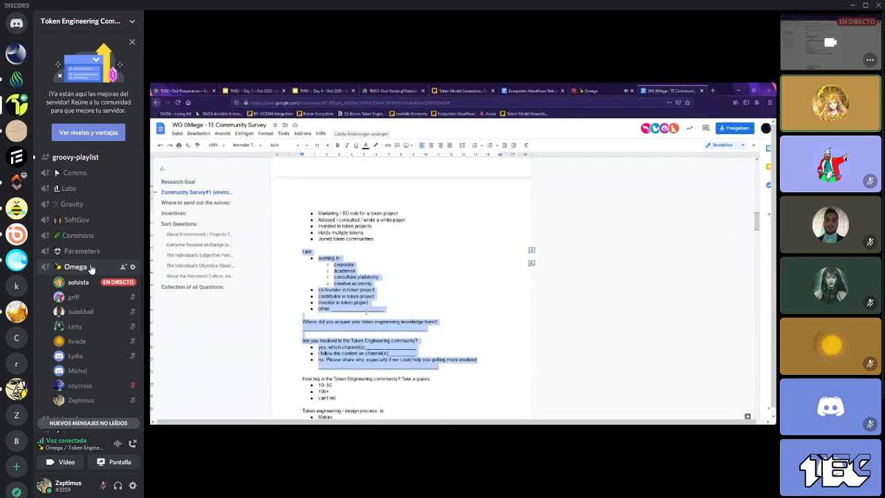
scroll("down", 3)
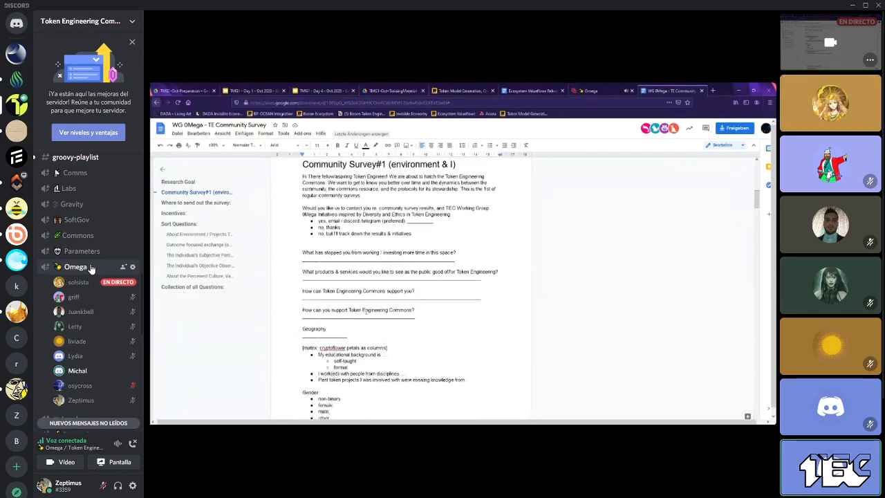
scroll("down", 3)
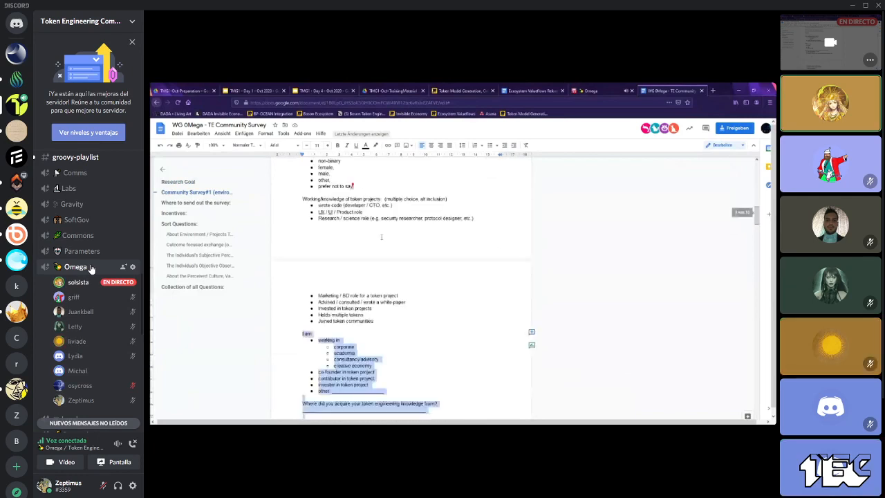
Step: Scroll back to the survey intro and click into the contact-about-results question
scroll("down", 3)
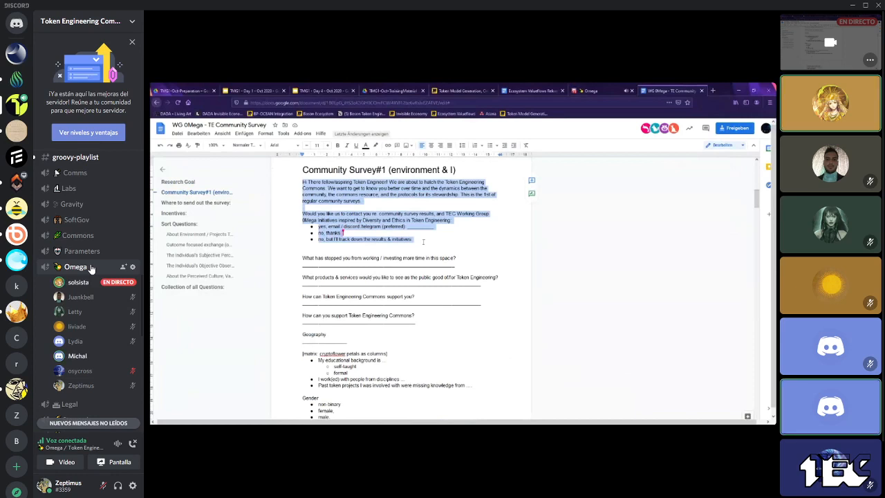
left_click(302, 251)
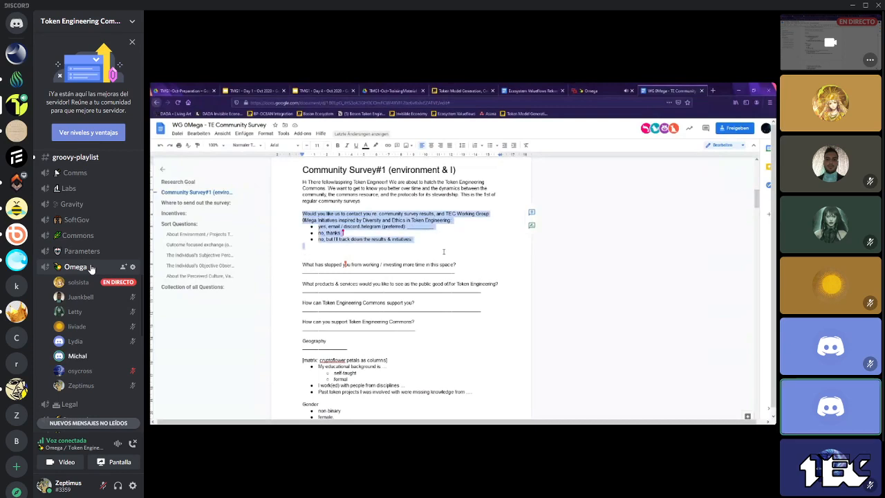
Step: Type 'Who should we send the survey next?' below the contact options and cut the block
left_click(302, 250)
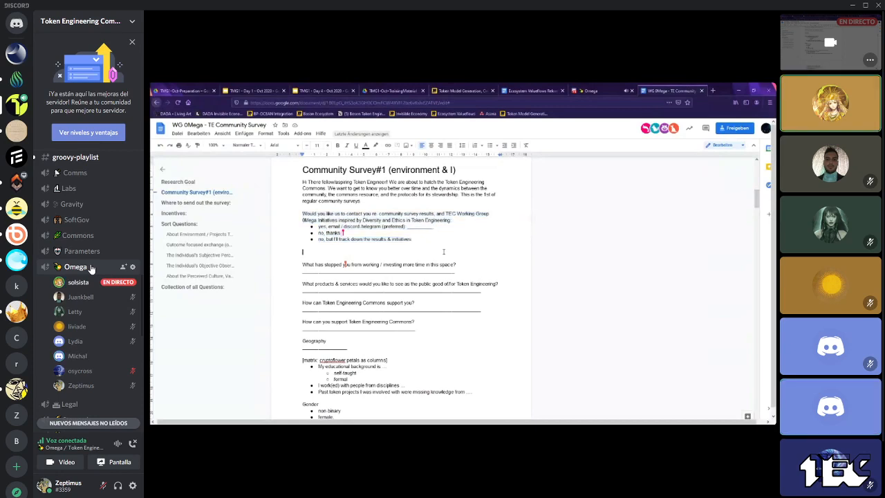
type("Who")
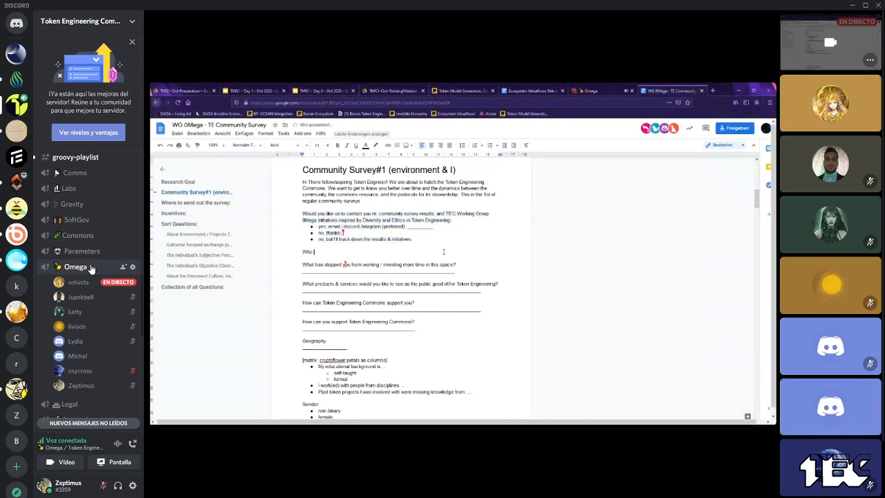
type("should")
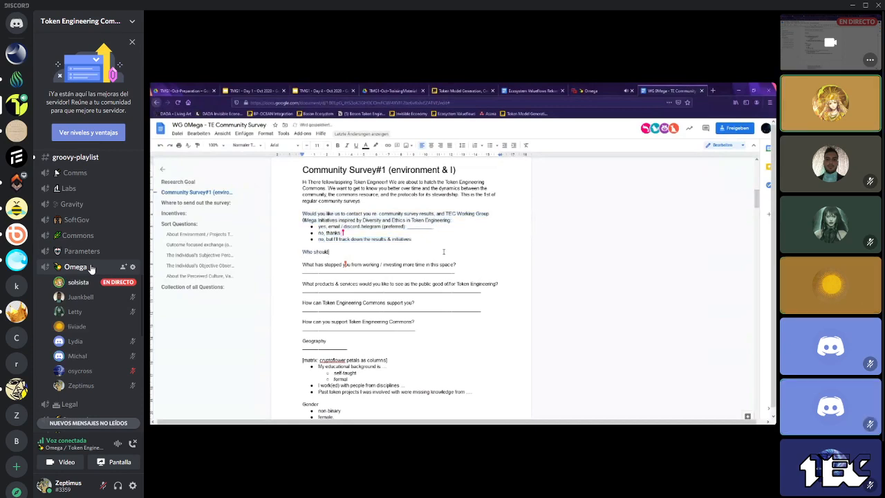
type("we send the survey")
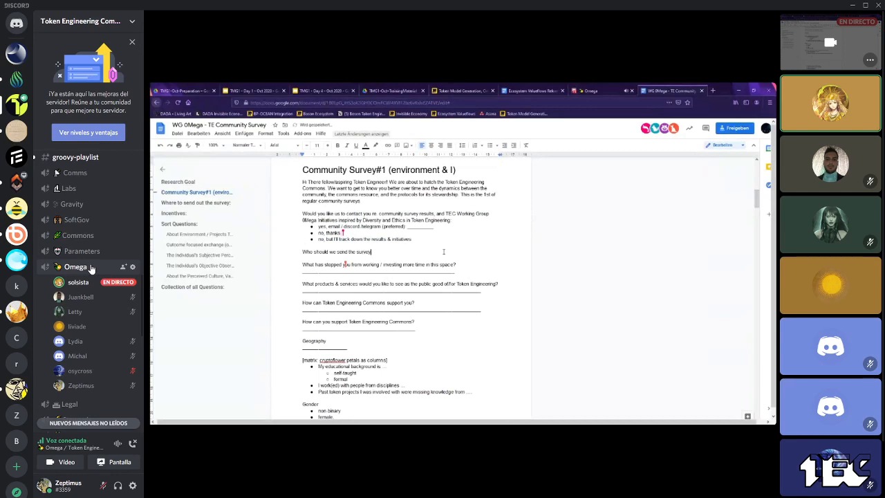
type("nd")
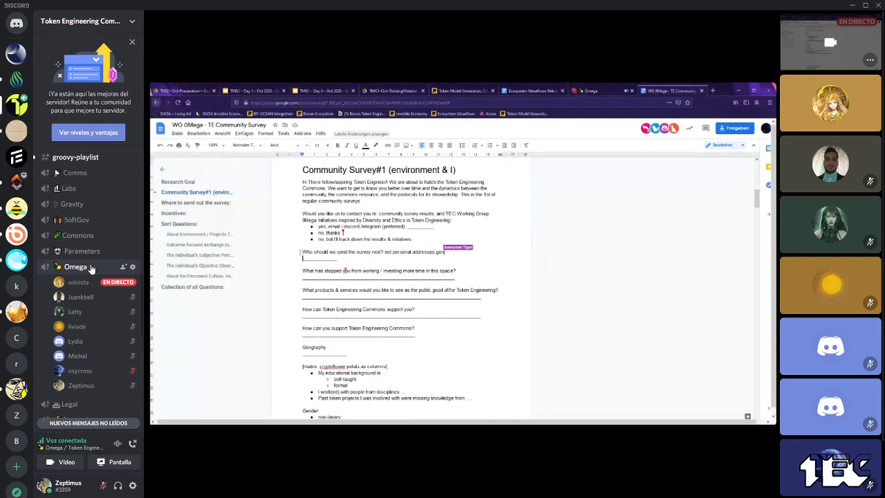
type("general category of")
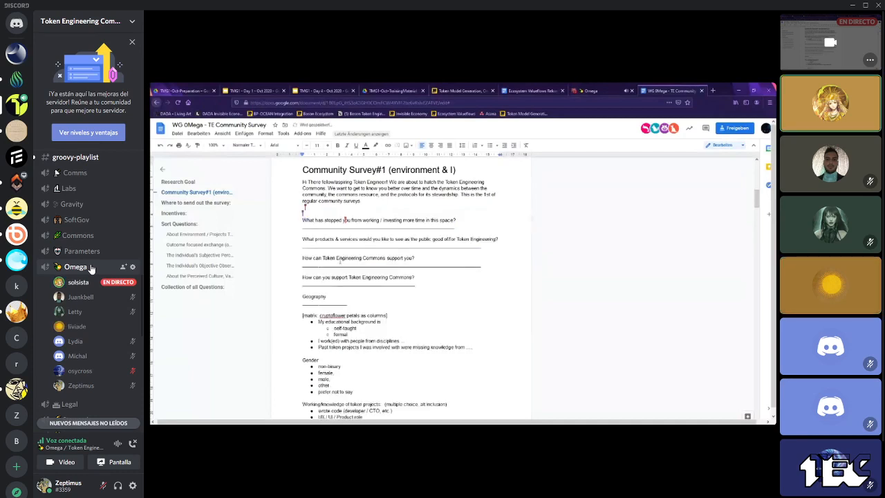
Step: Paste the contact block after 'What books or resources have inspired you?'
scroll("down", 3)
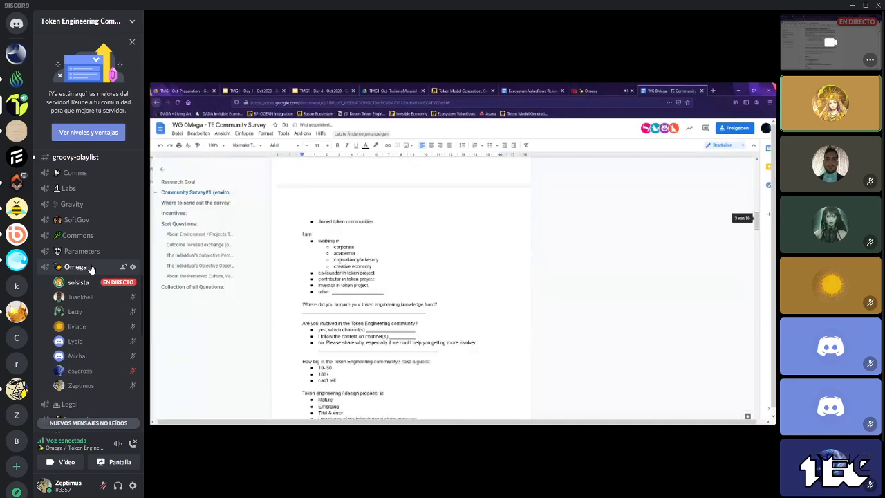
scroll("down", 3)
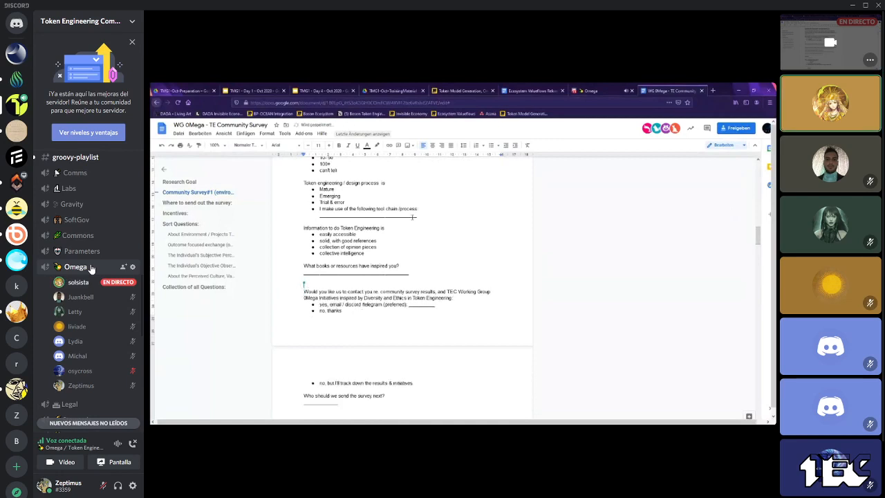
scroll("up", 3)
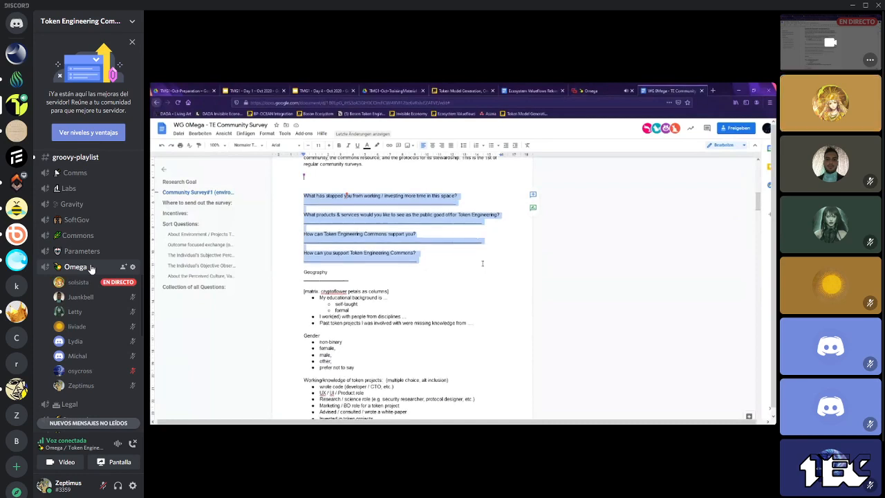
Step: Scroll down and select the blank line left above the Geography question
scroll("down", 3)
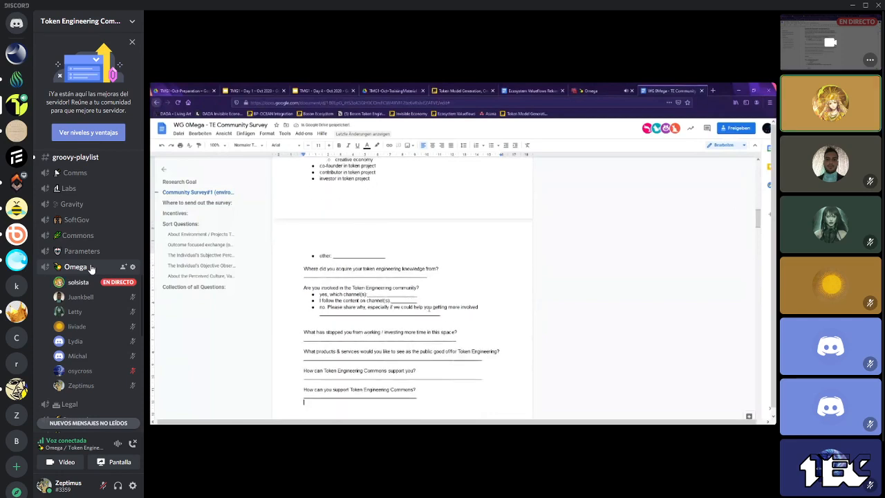
scroll("down", 3)
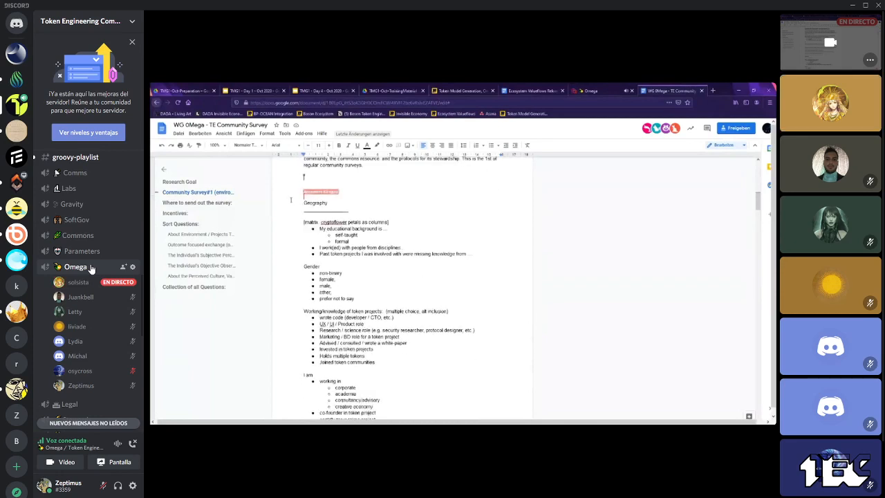
double_click(315, 203)
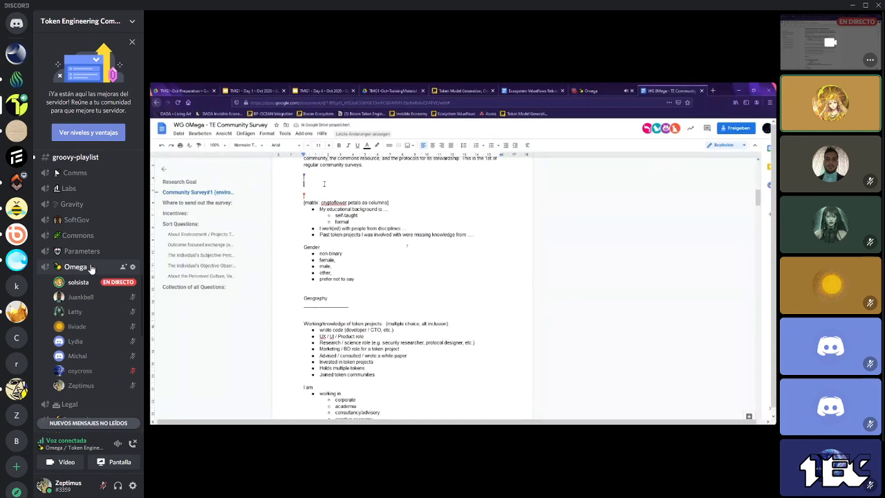
Step: Type the favorite flower line mentioning 'registered node' above the cryptoflower matrix question
type("flower 🌷 → regen")
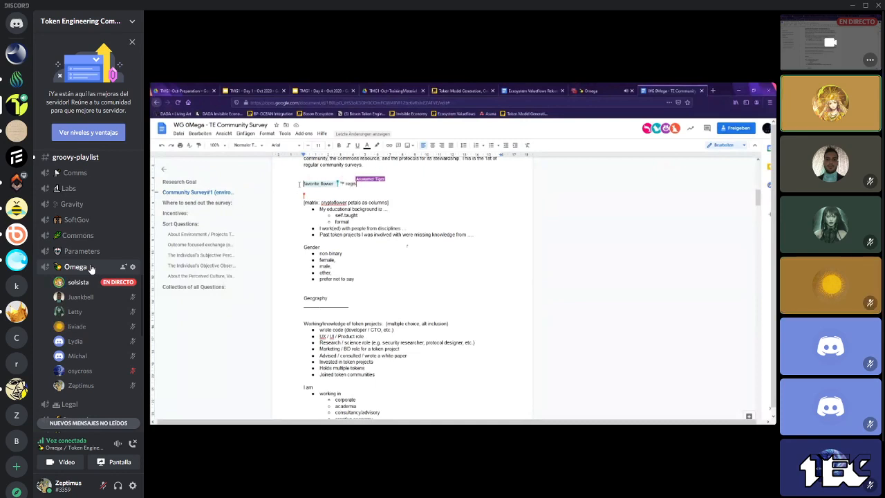
type("registered node")
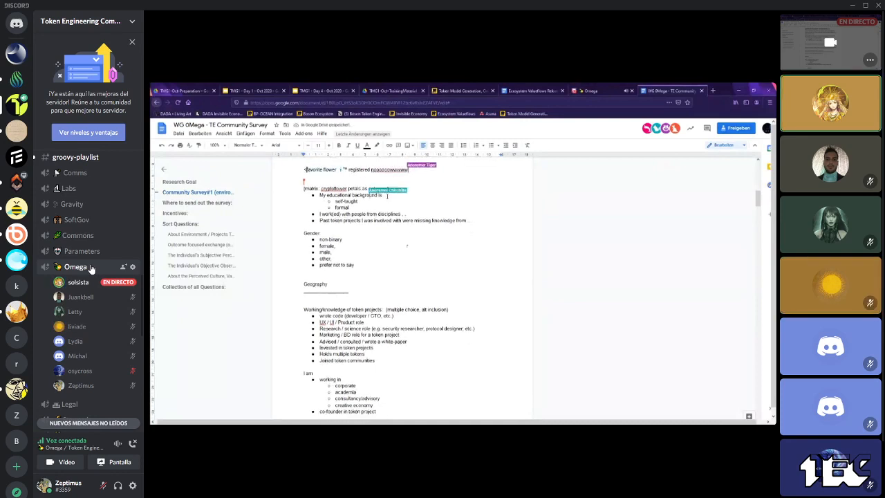
Step: Scroll down to the 'Who should we send the survey next?' question near the end
scroll("down", 3)
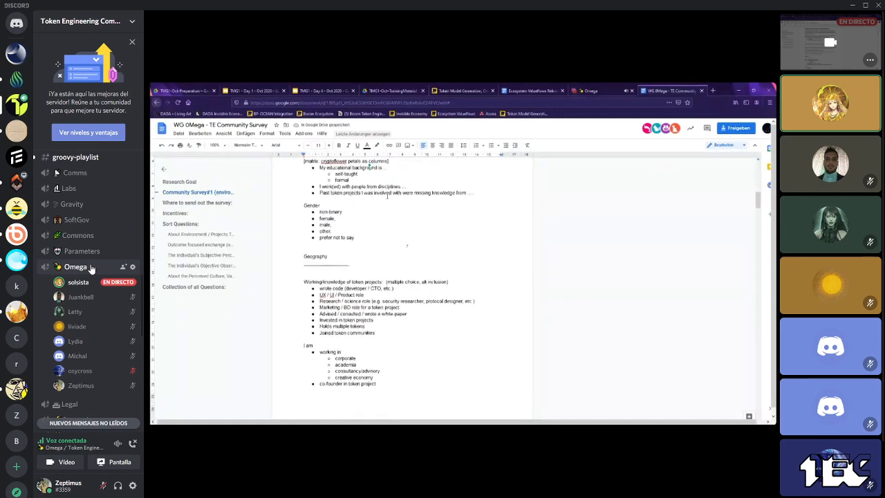
scroll("down", 3)
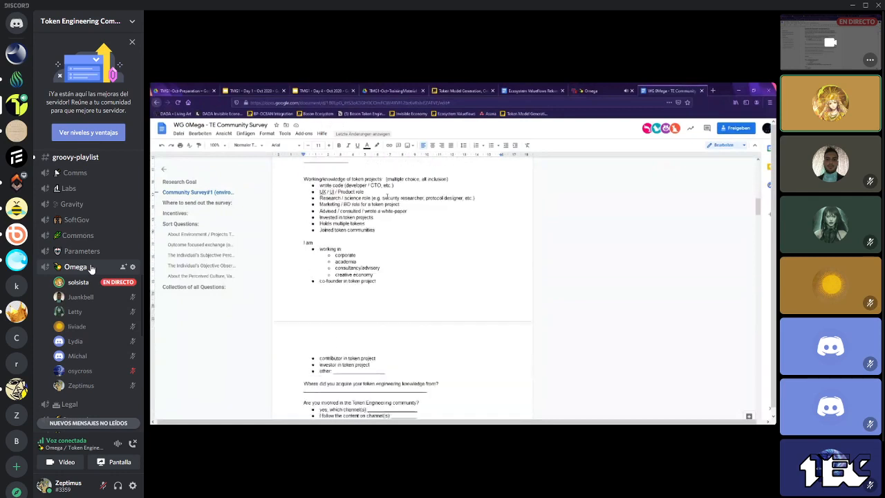
scroll("down", 3)
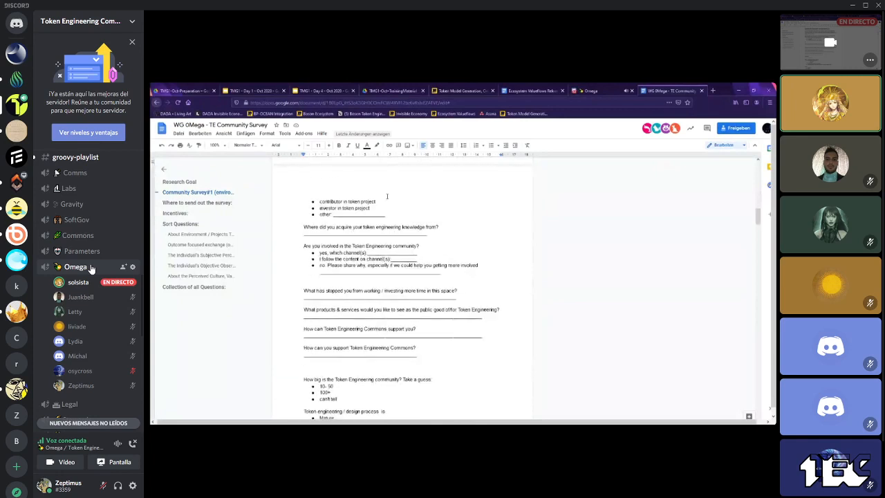
scroll("down", 3)
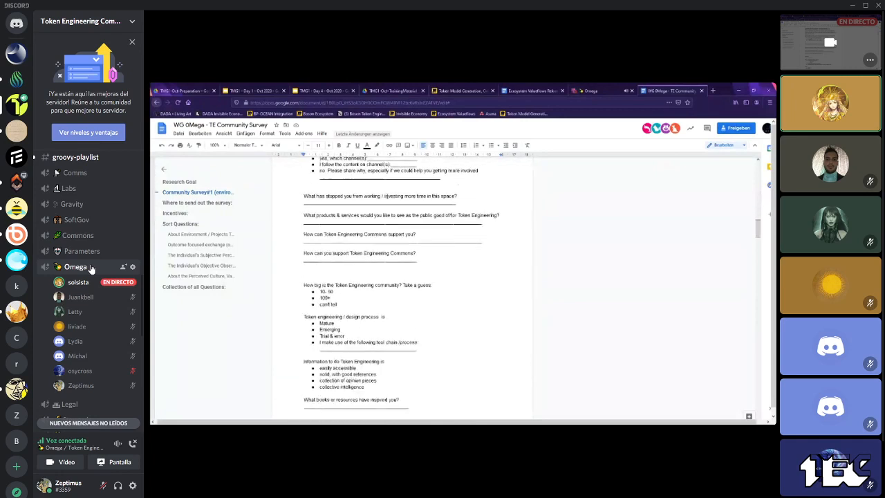
scroll("down", 3)
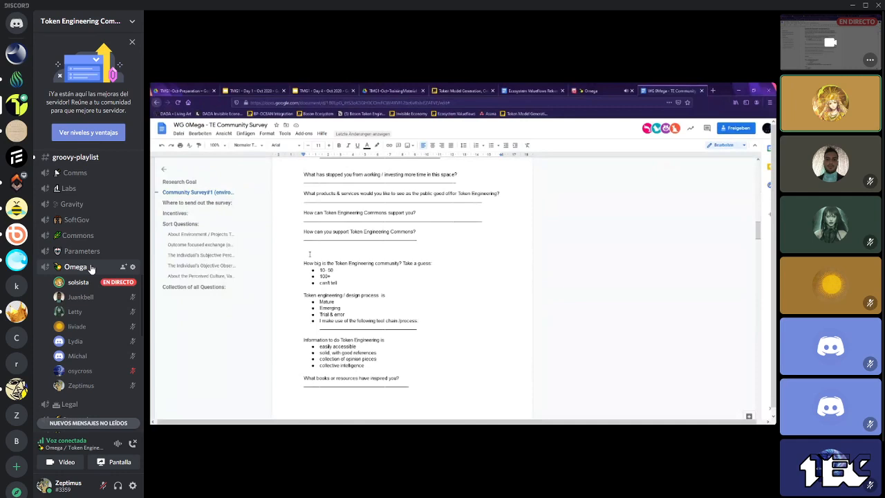
scroll("down", 3)
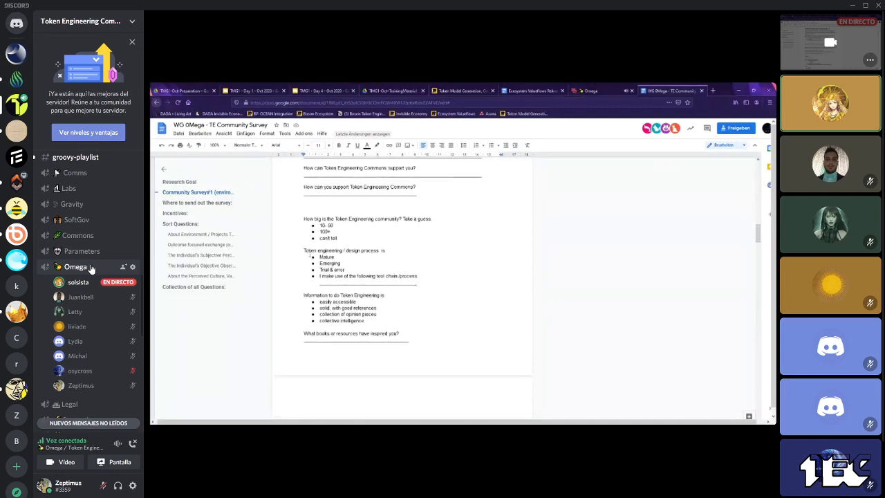
scroll("down", 3)
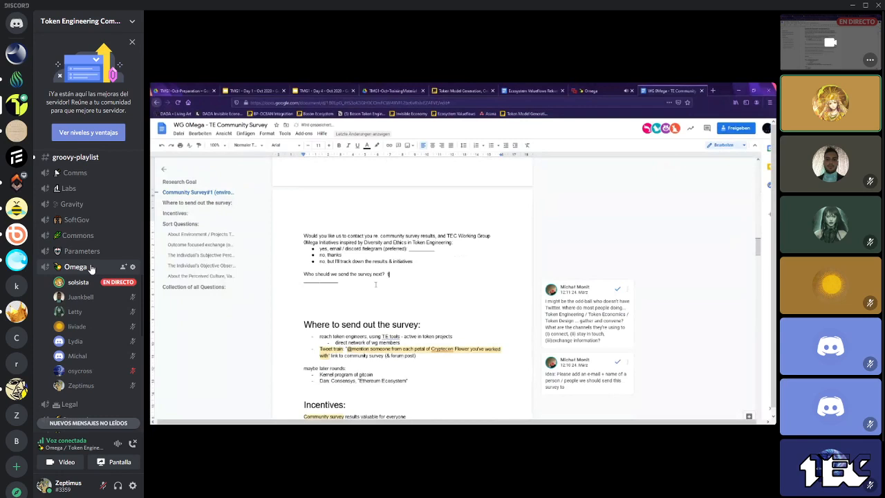
Step: Add 'twitter handle, feel free to send it' after the send-next question
type("twitter")
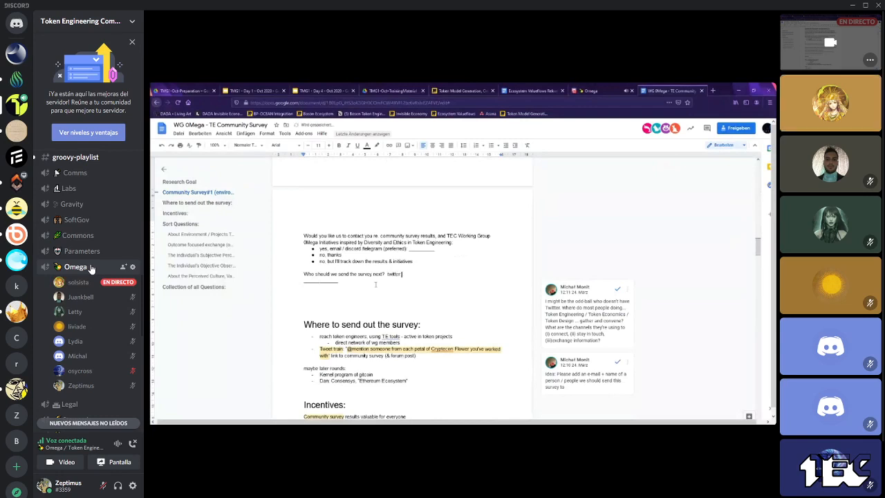
type("handle, feel free to sen")
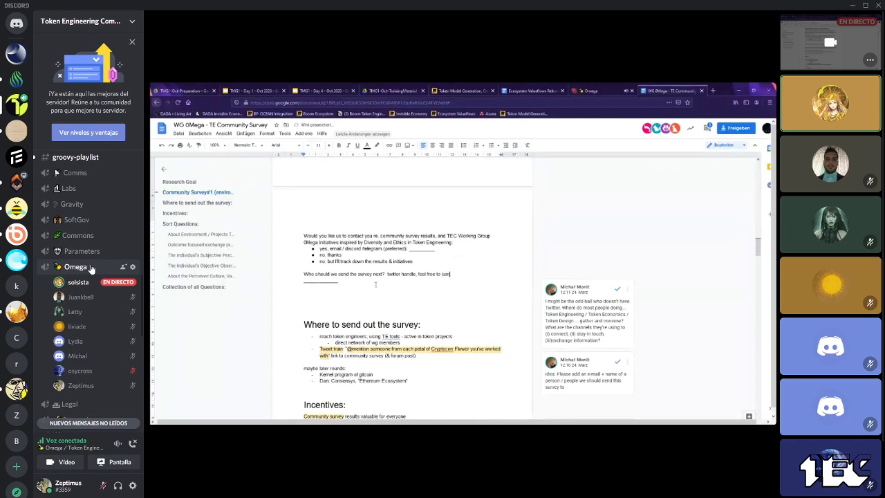
type("it")
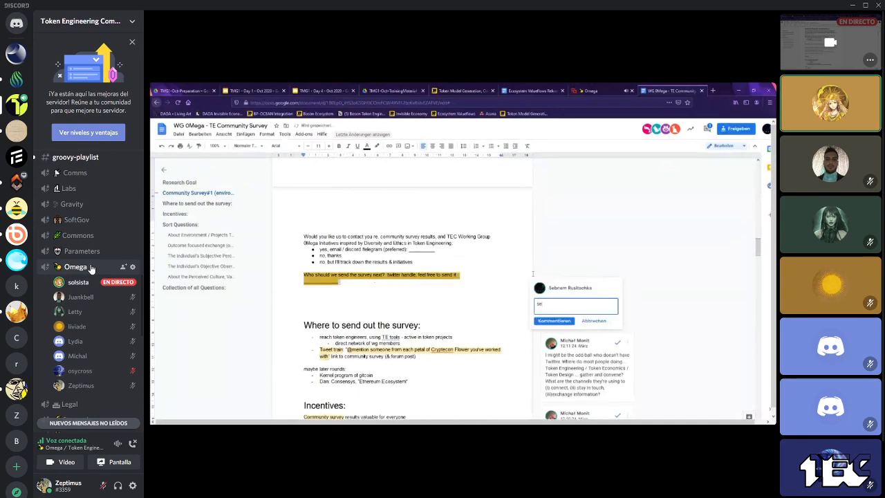
Step: Comment 'see what the tool enables or just leave this' on the send-next line
type("see what the tool enables or just lea")
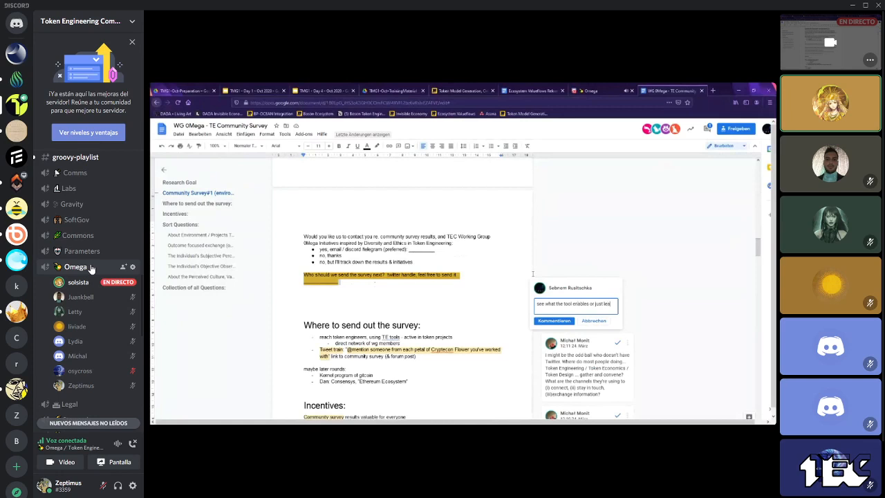
type("this")
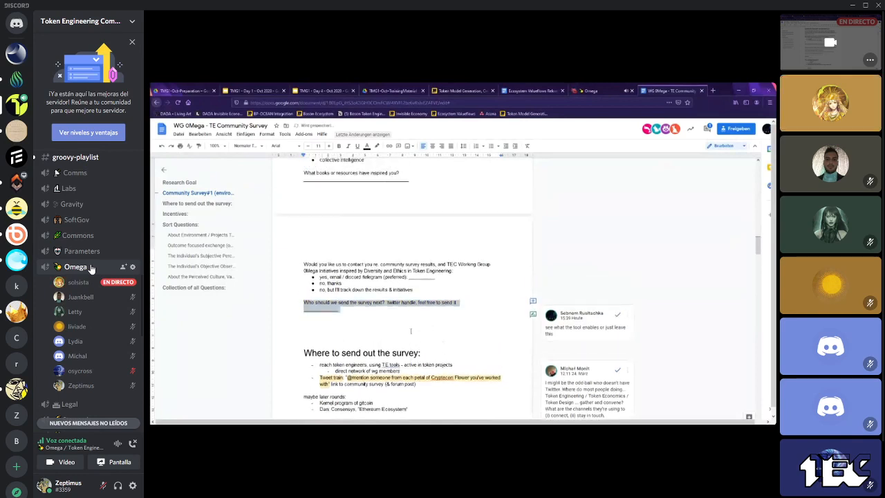
scroll("down", 3)
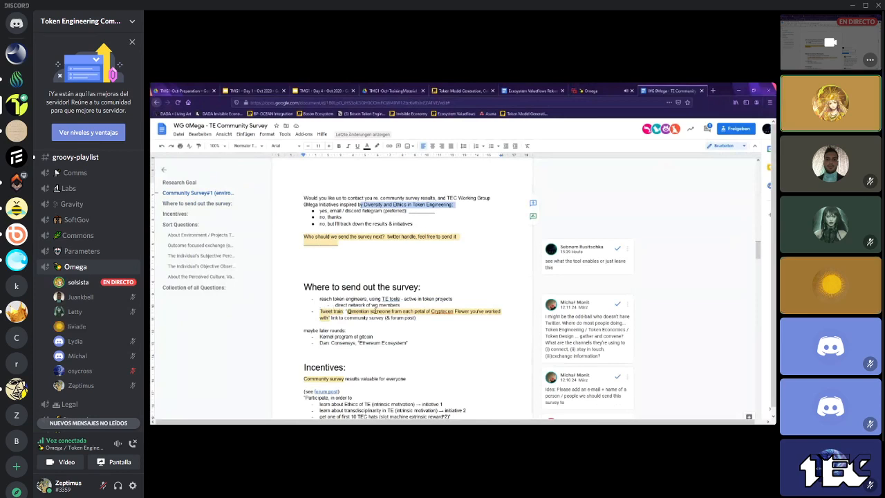
scroll("down", 3)
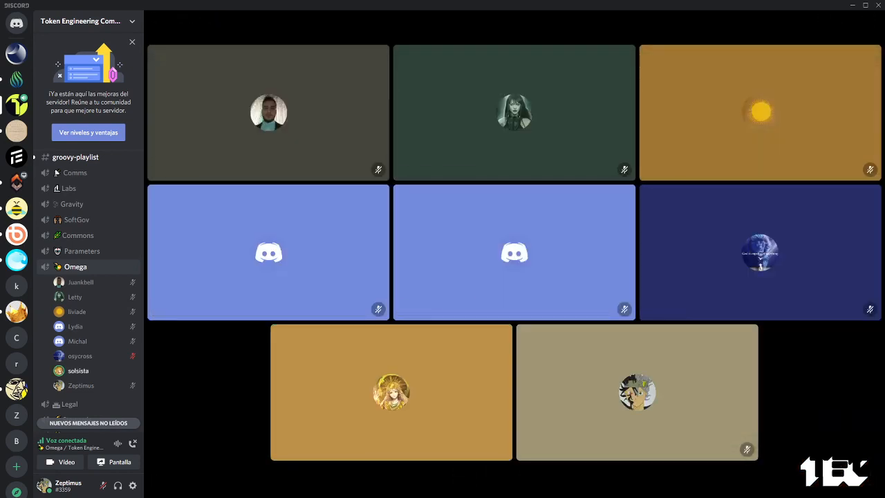
Step: End the screen share to show the Omega voice channel participant tiles
left_click(391, 391)
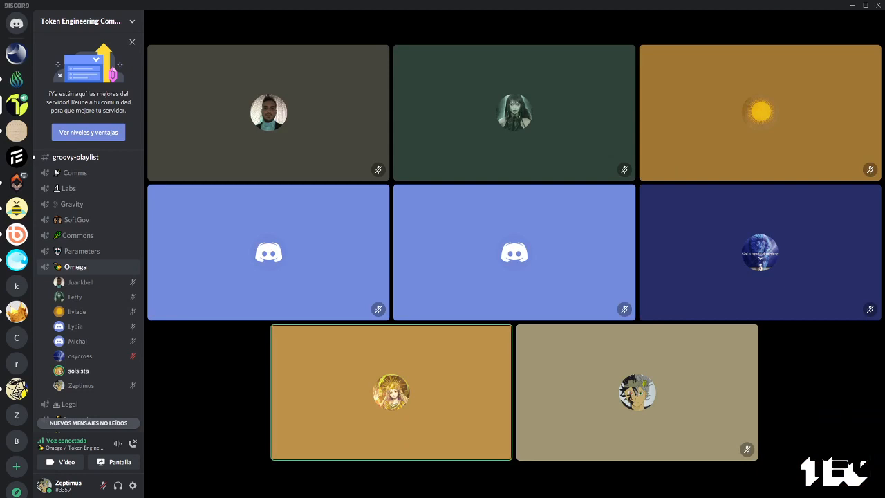